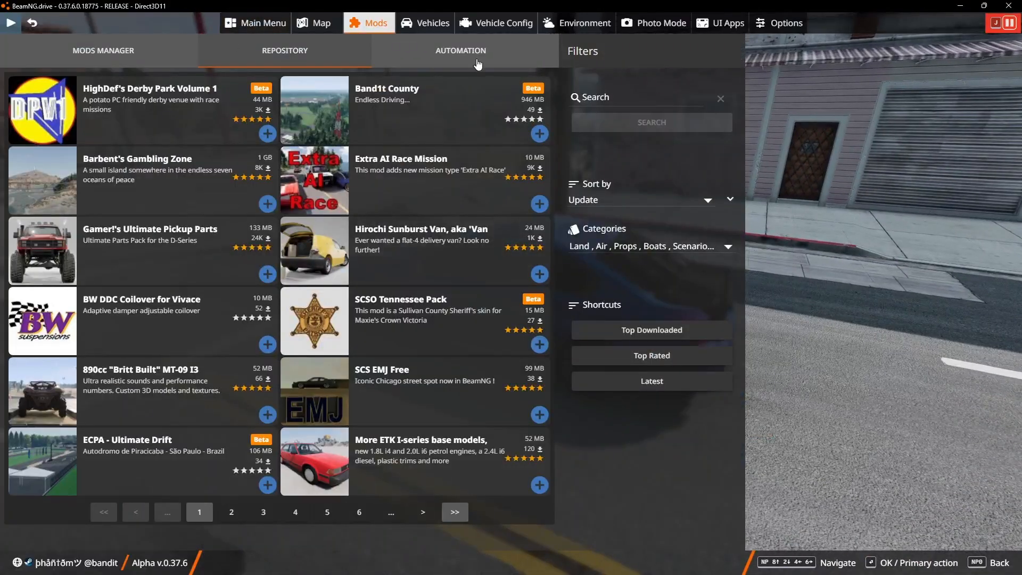
- Browse the installed mods list showing all 67 of 67 mods active
click(102, 50)
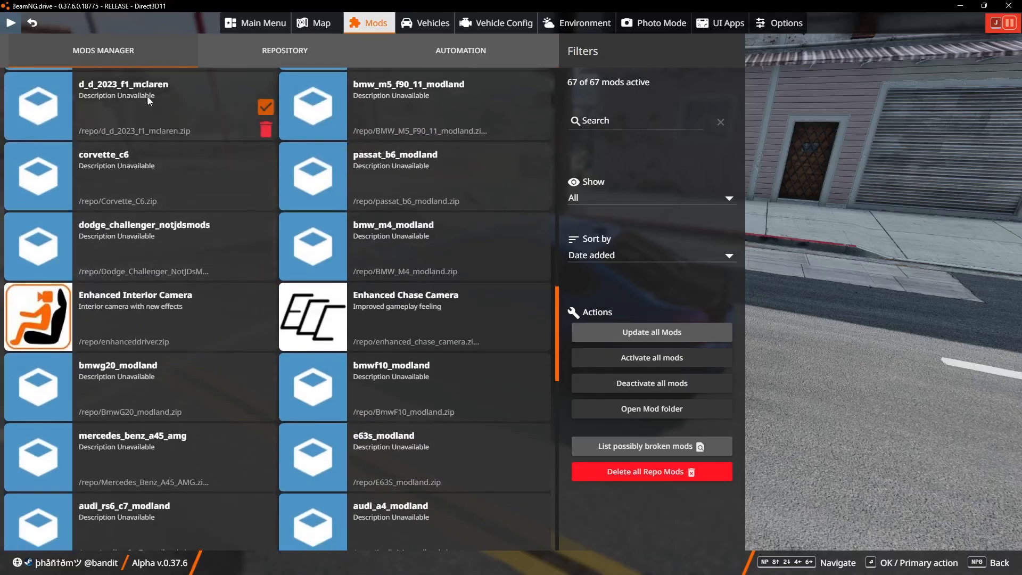
scroll(down, 3)
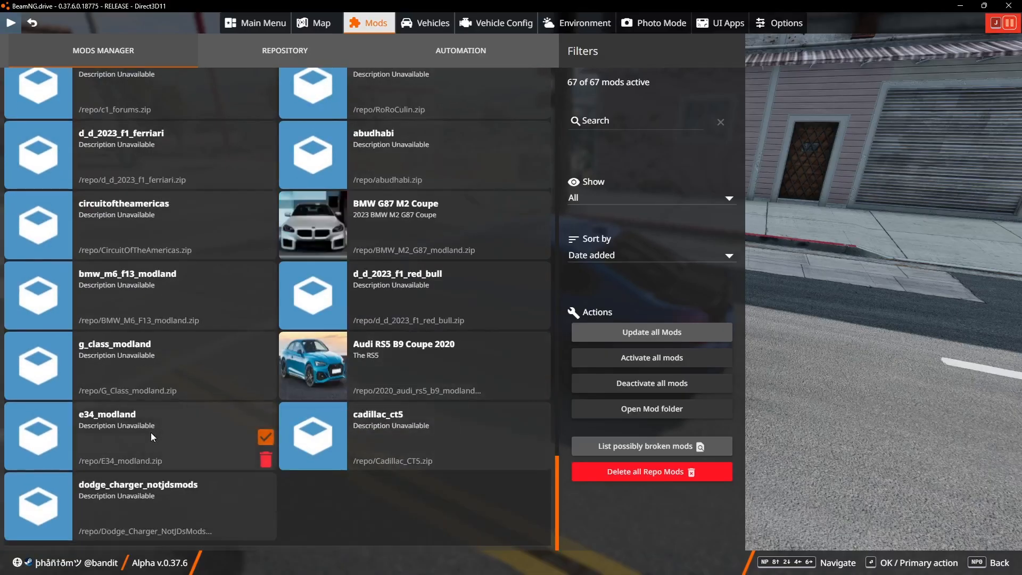
mouse_move(148, 433)
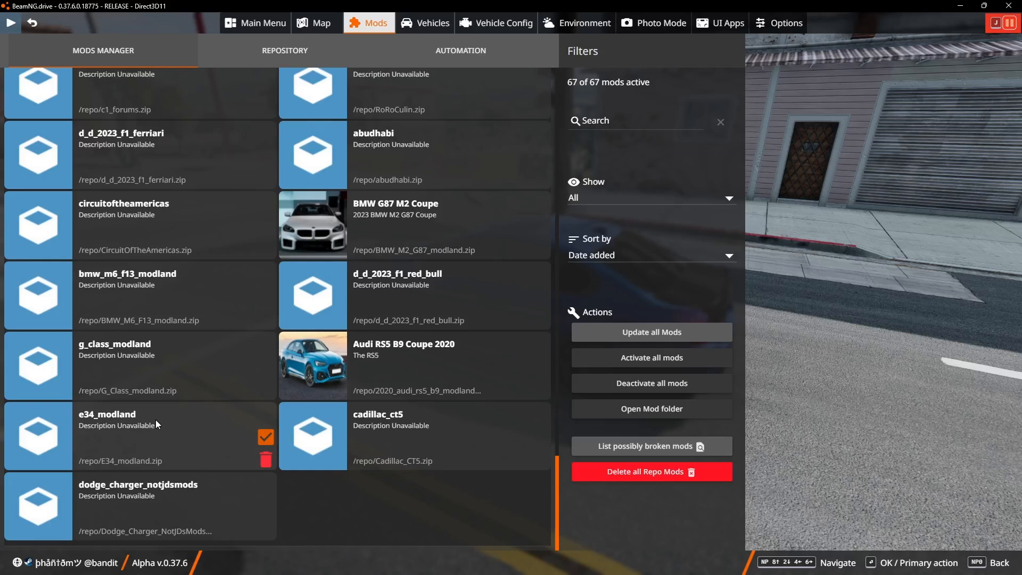
mouse_move(165, 424)
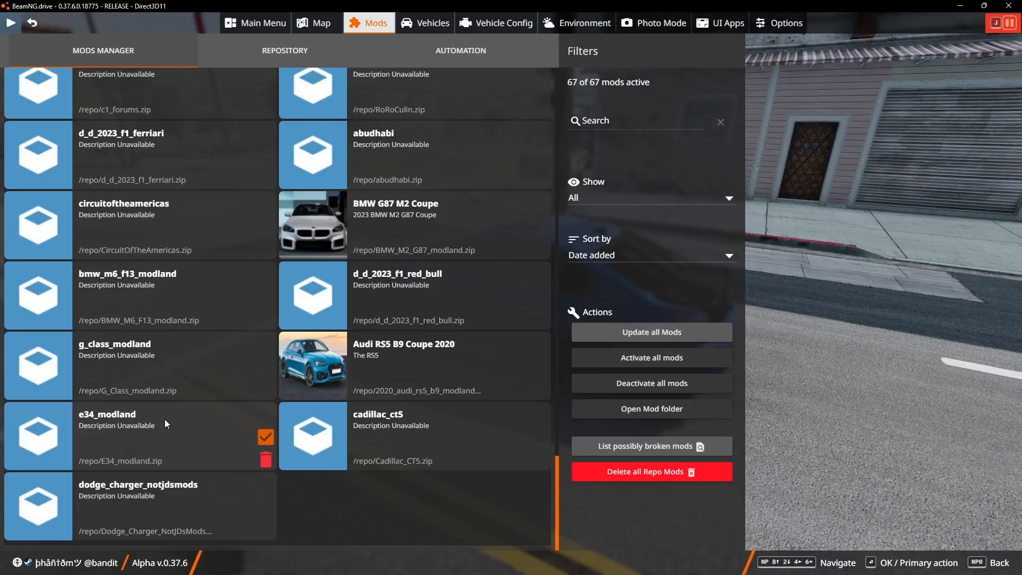
- Switch to the Discord mod server and enter its beamng-drive forum channel
click(393, 561)
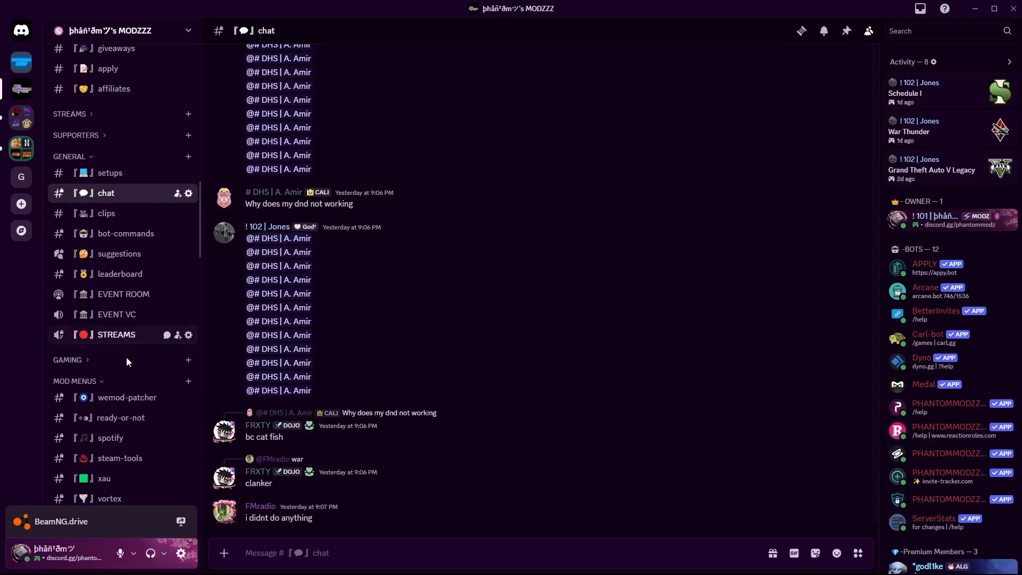
scroll(down, 3)
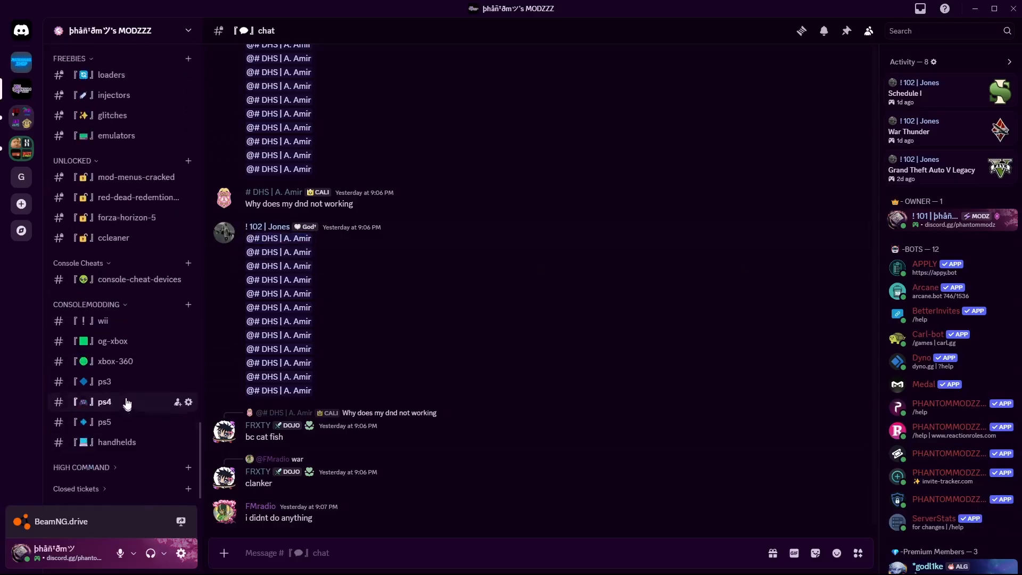
scroll(down, 3)
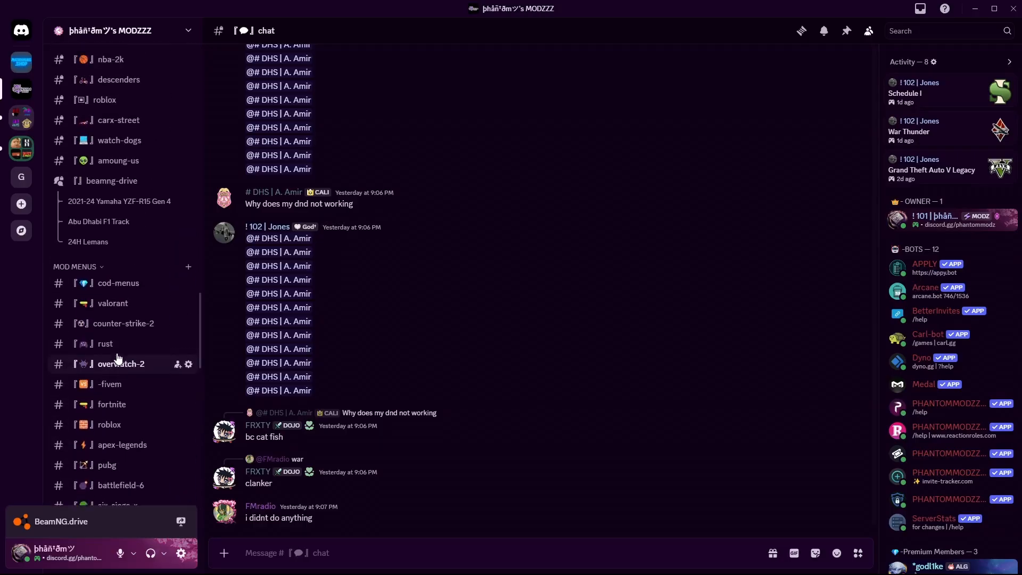
click(112, 181)
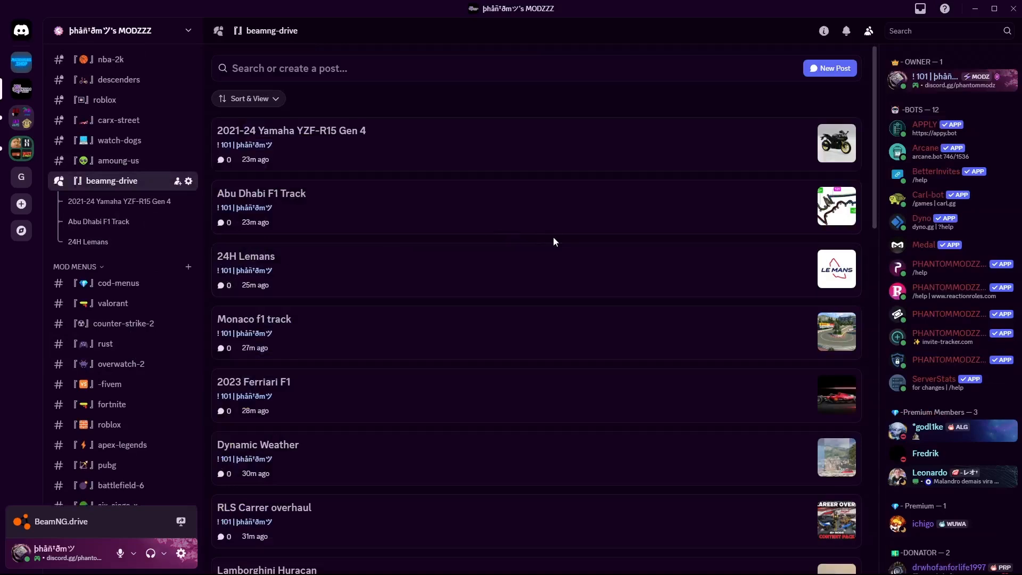
- Browse down the forum channel's list of car and track mod posts
scroll(down, 3)
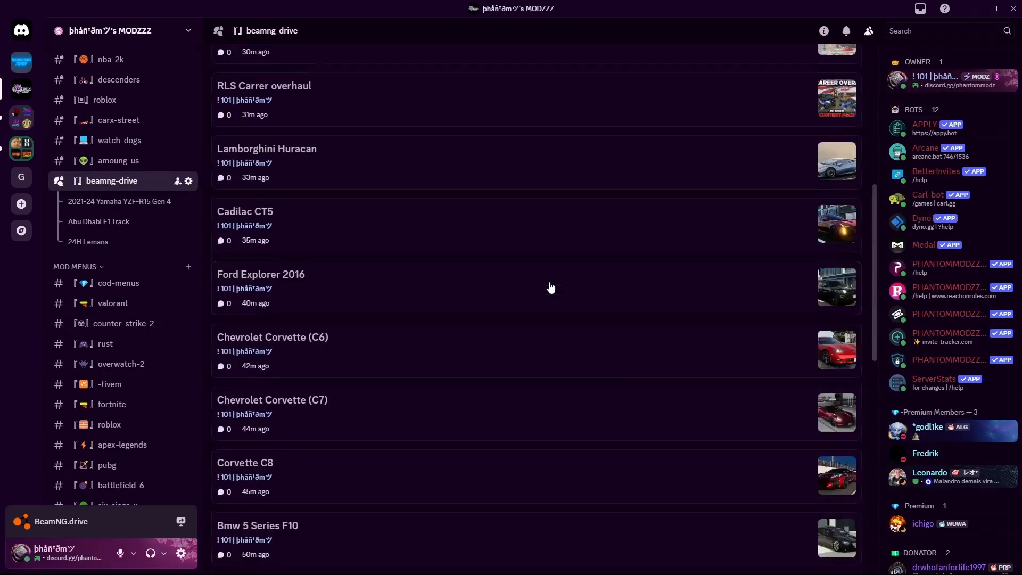
scroll(down, 3)
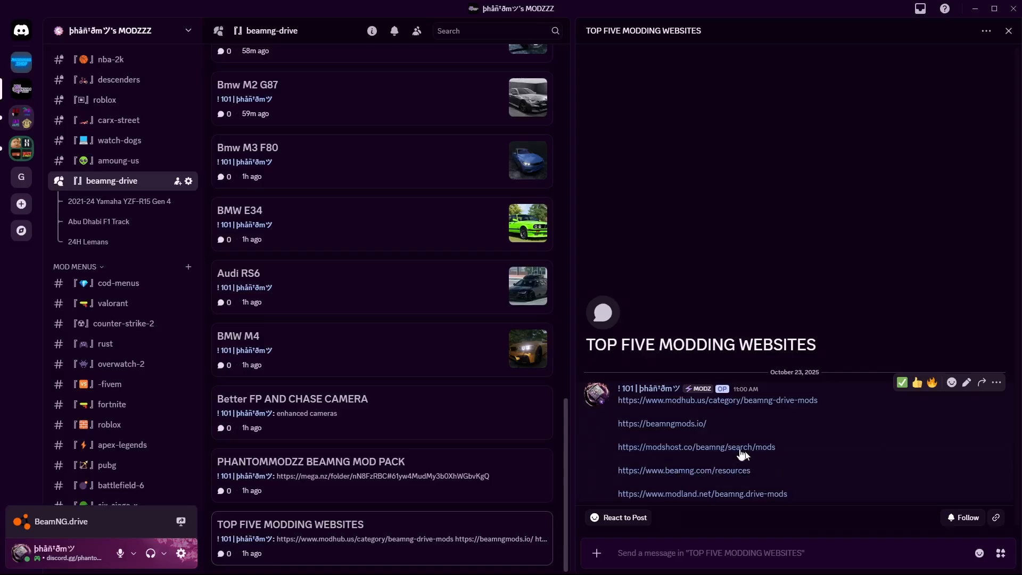
mouse_move(684, 470)
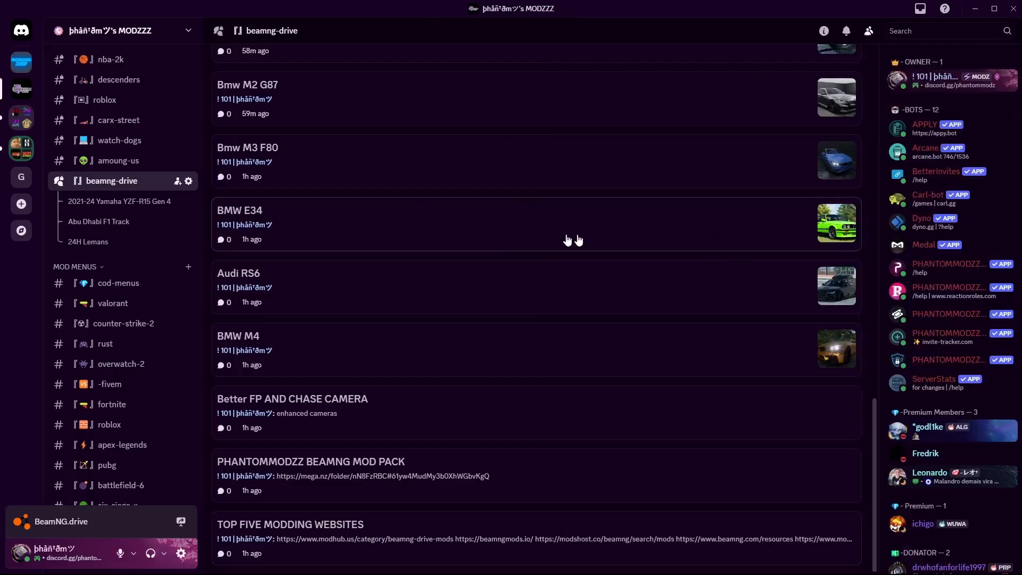
scroll(down, 3)
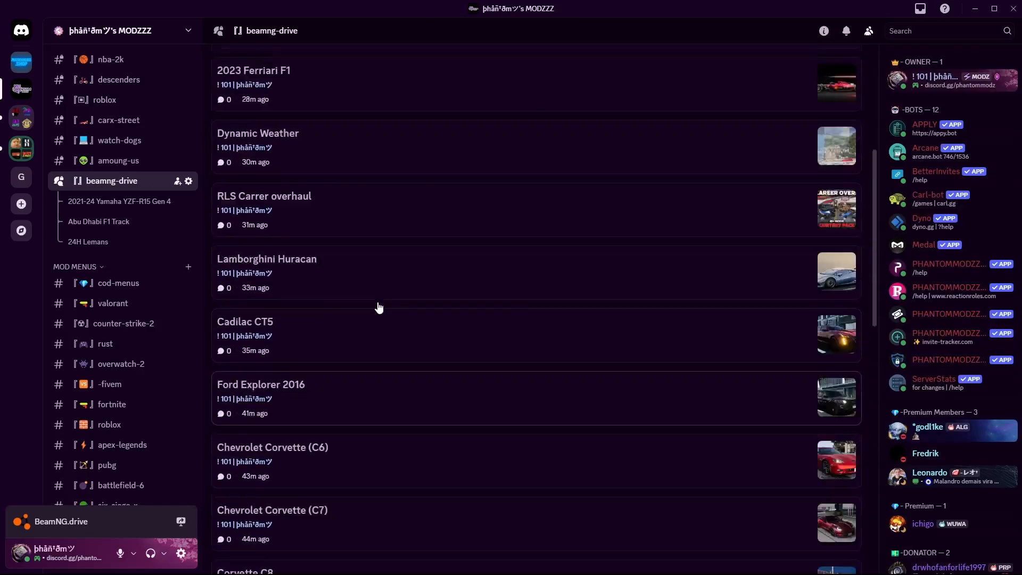
scroll(down, 3)
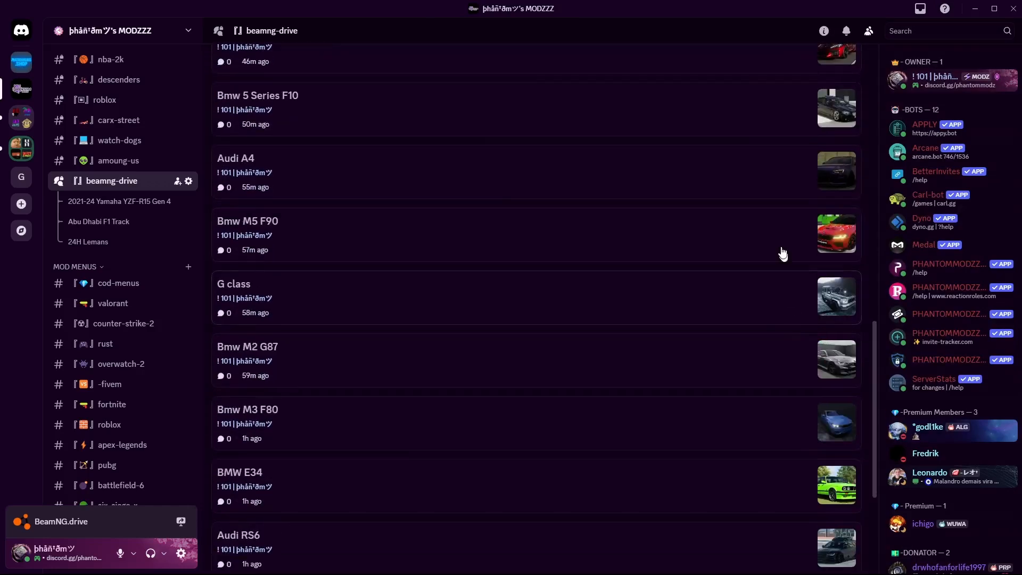
- From the Steam library, launch BeamNG.drive and use Manage User Folder to show the user folder
click(248, 221)
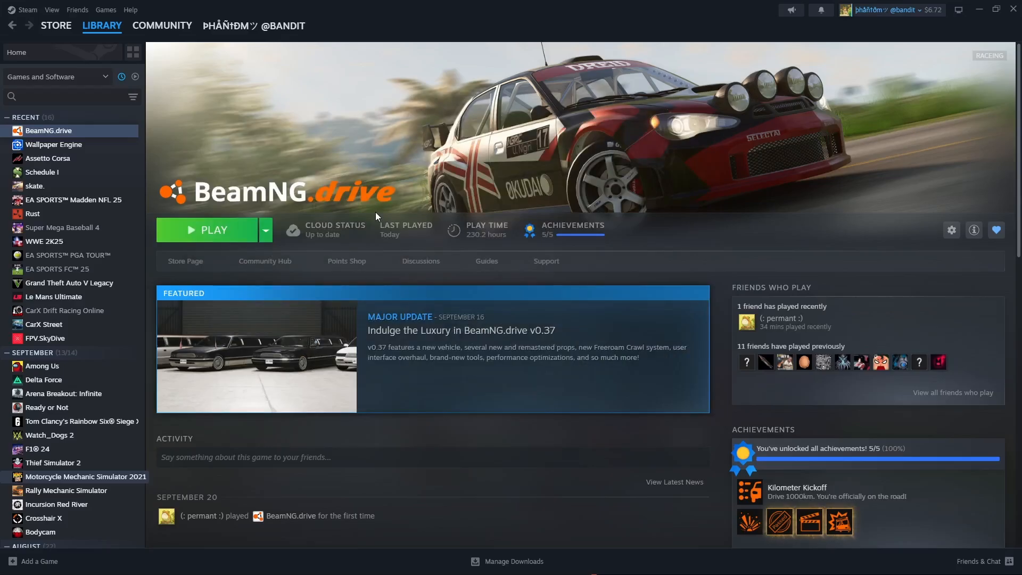
click(212, 230)
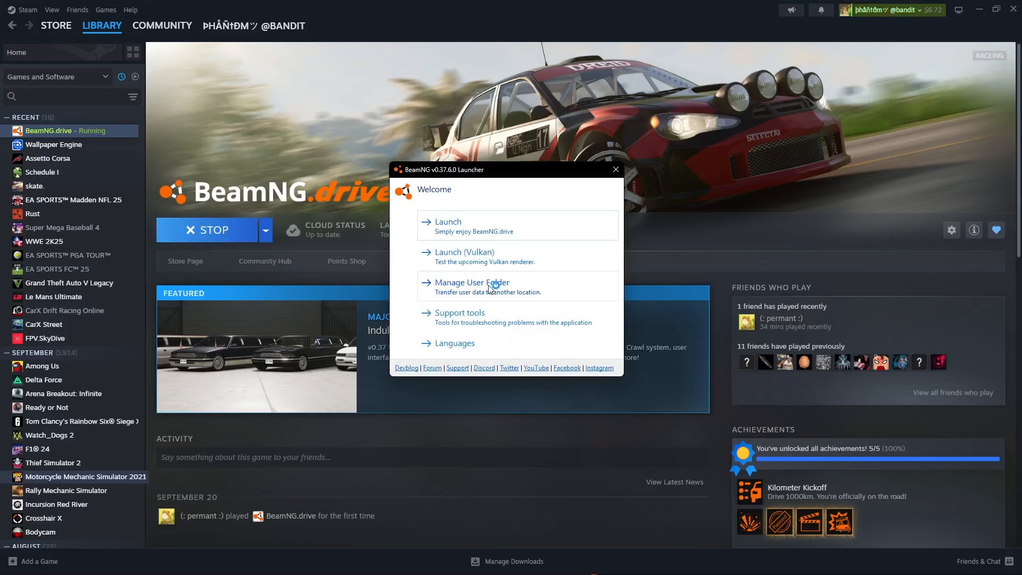
click(471, 283)
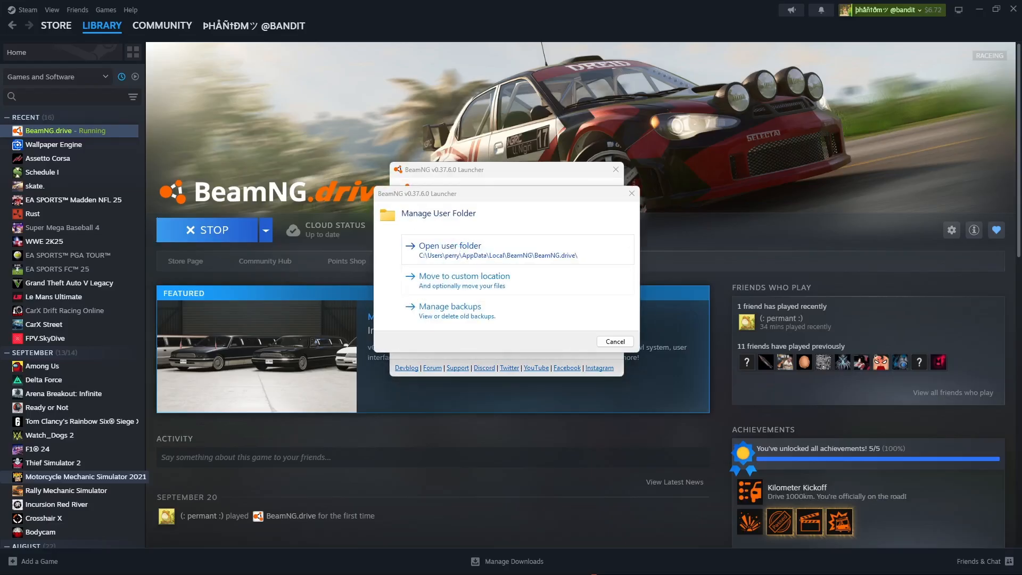
click(448, 246)
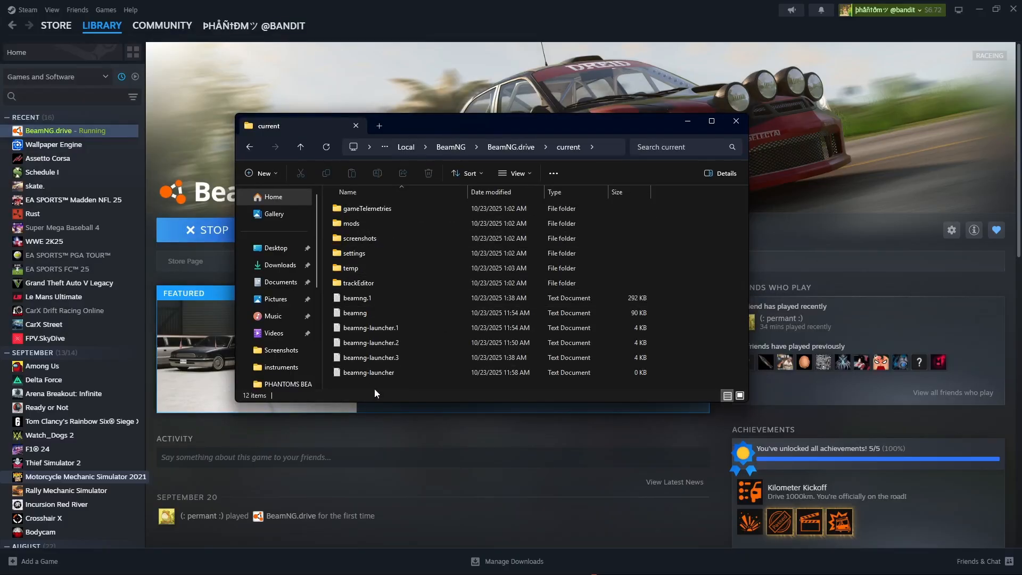
- Go into the mods repo folder and browse its 68 zipped mod archives
double_click(350, 223)
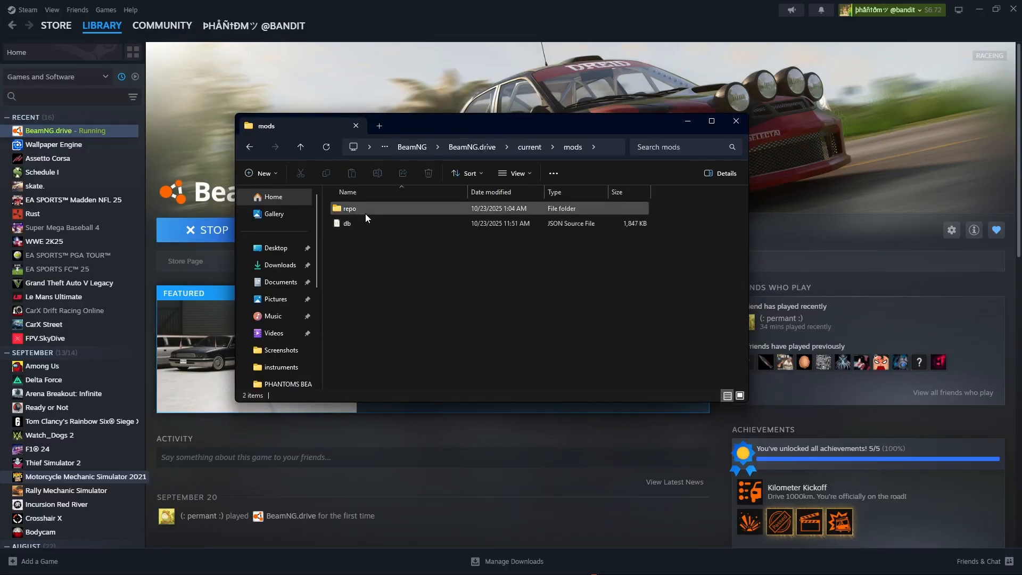
double_click(349, 208)
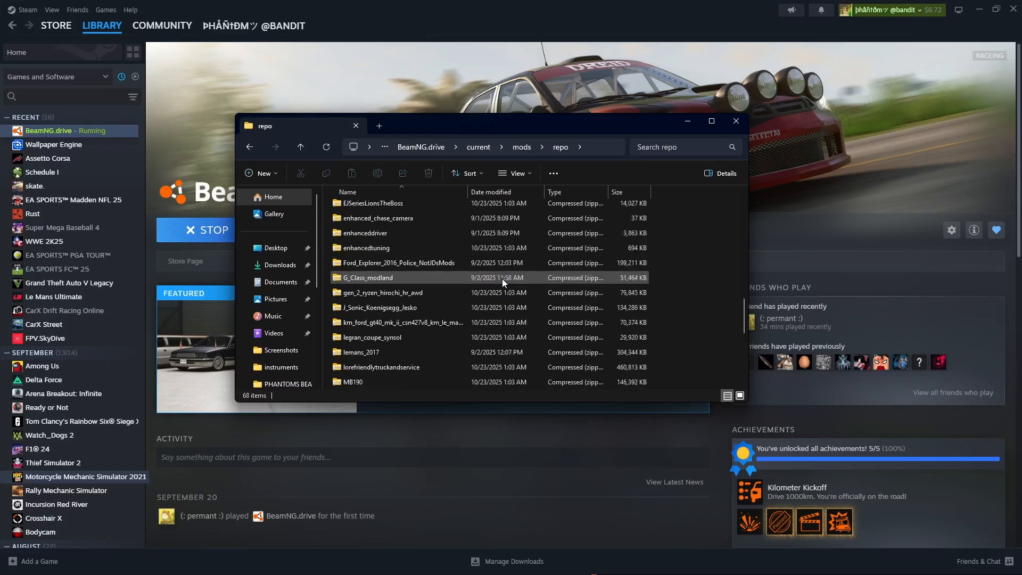
scroll(down, 3)
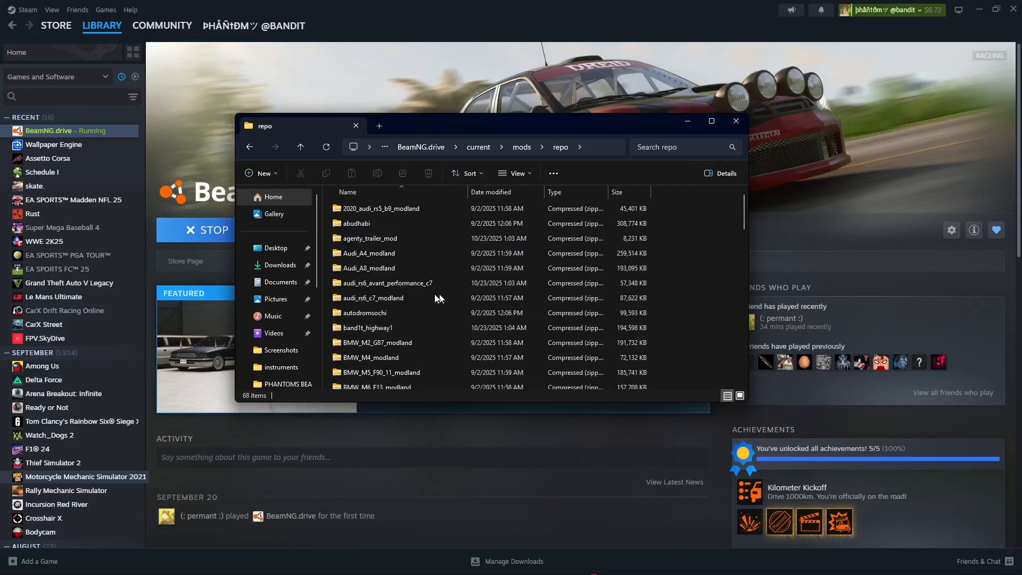
scroll(down, 3)
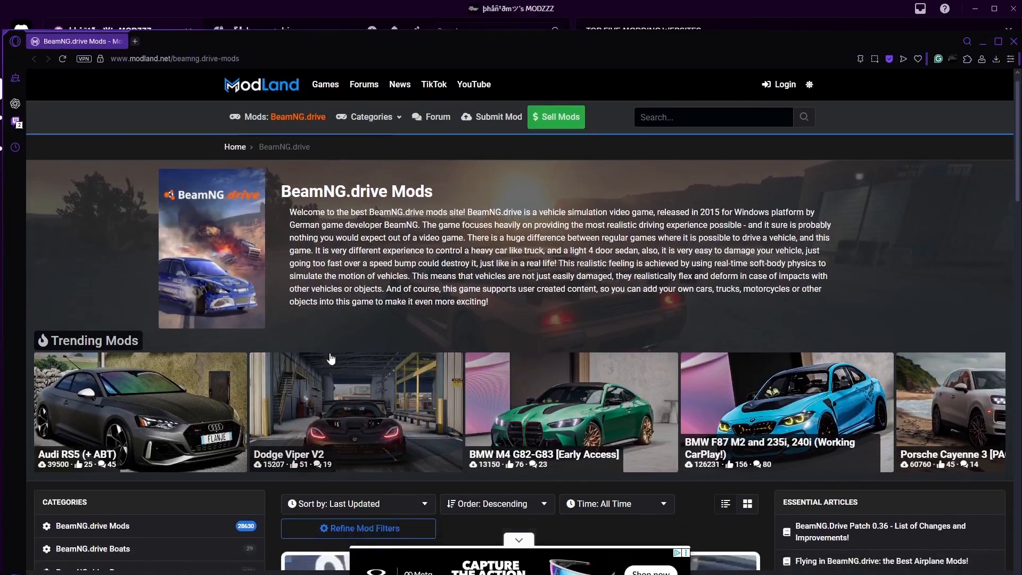
- Browse the ModLand BeamNG.drive mods page with its trending mods
scroll(down, 3)
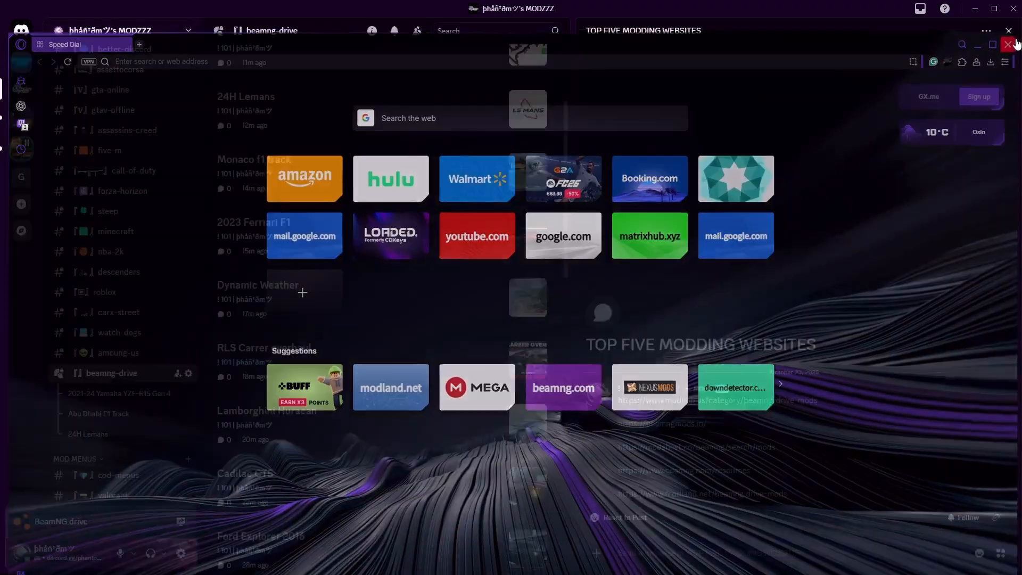
- Return to Discord and view the PHANTOMMODZZ BEAMNG MOD PACK post with its MEGA link
click(1010, 43)
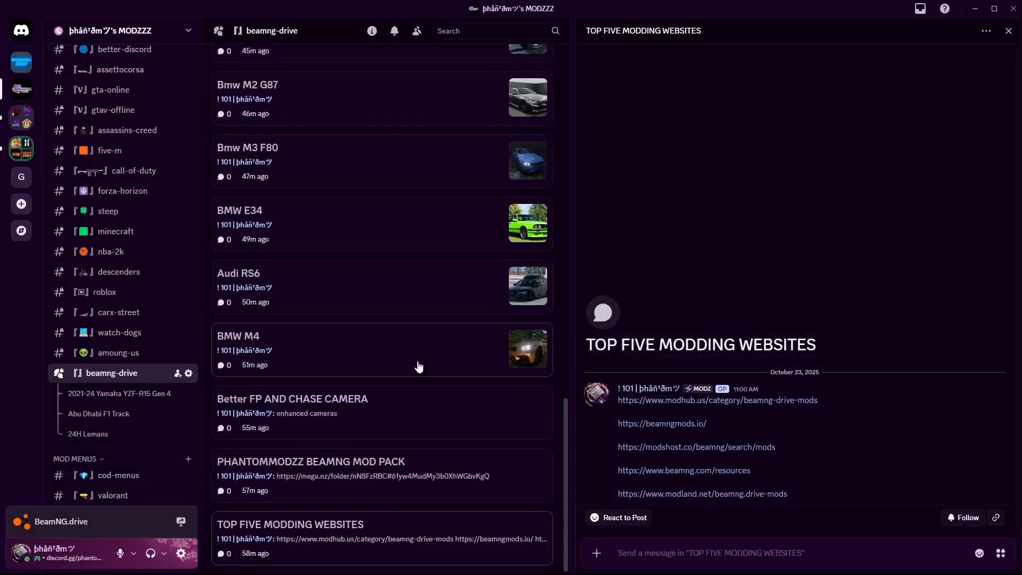
mouse_move(337, 473)
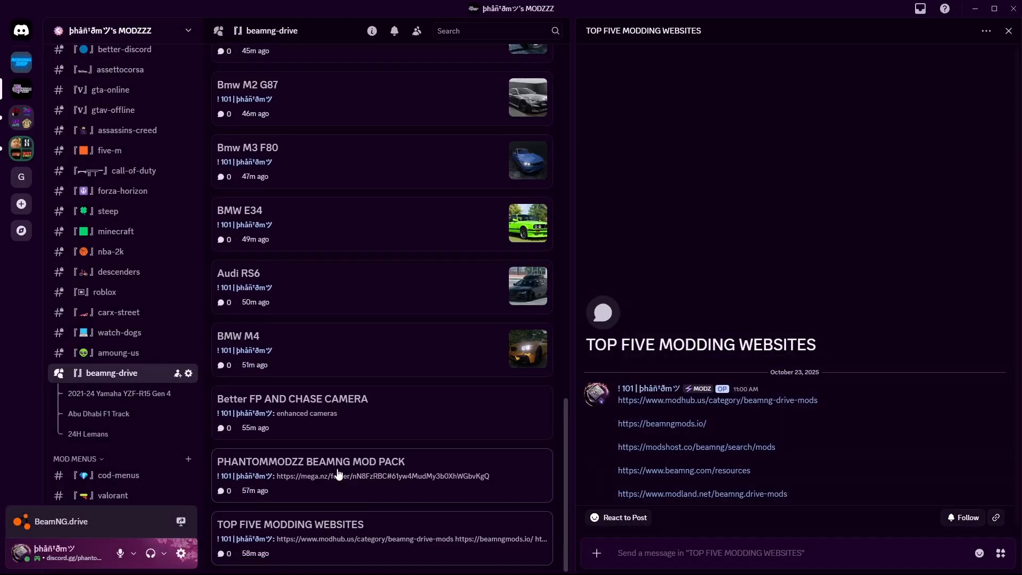
click(311, 461)
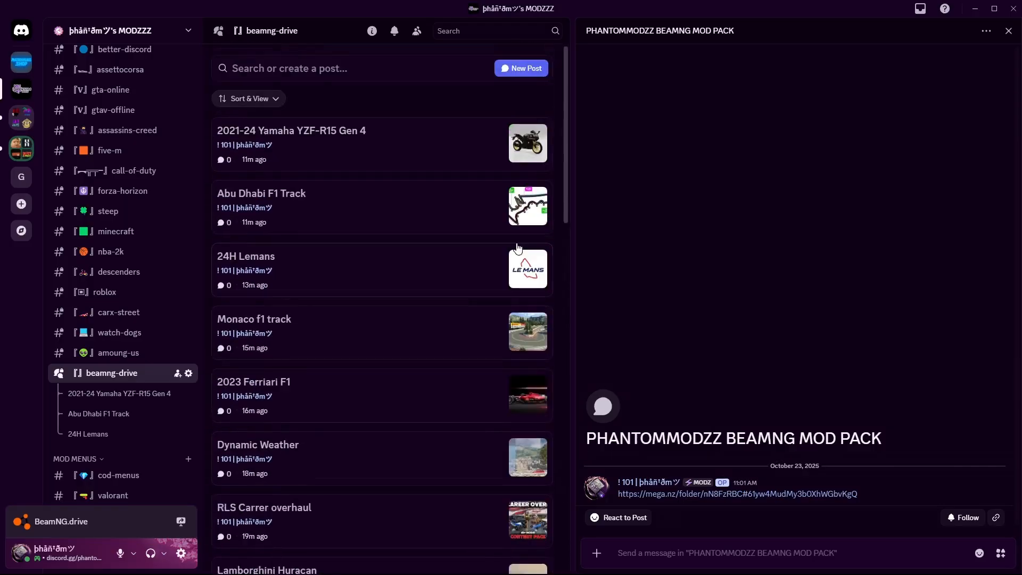
scroll(down, 3)
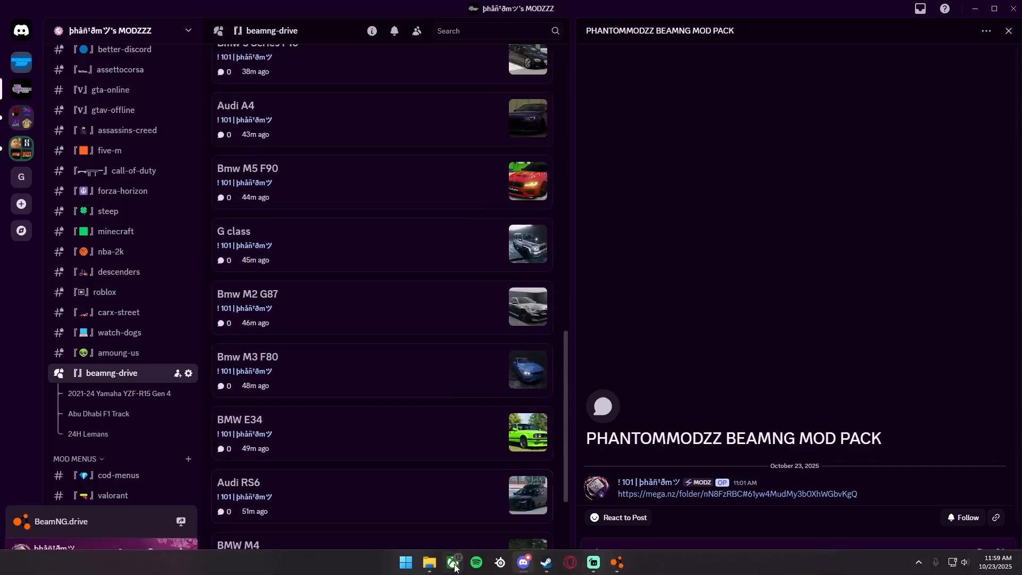
- Back in the mods repo folder, select the BMW_M4_modland archive and browse the files
click(429, 562)
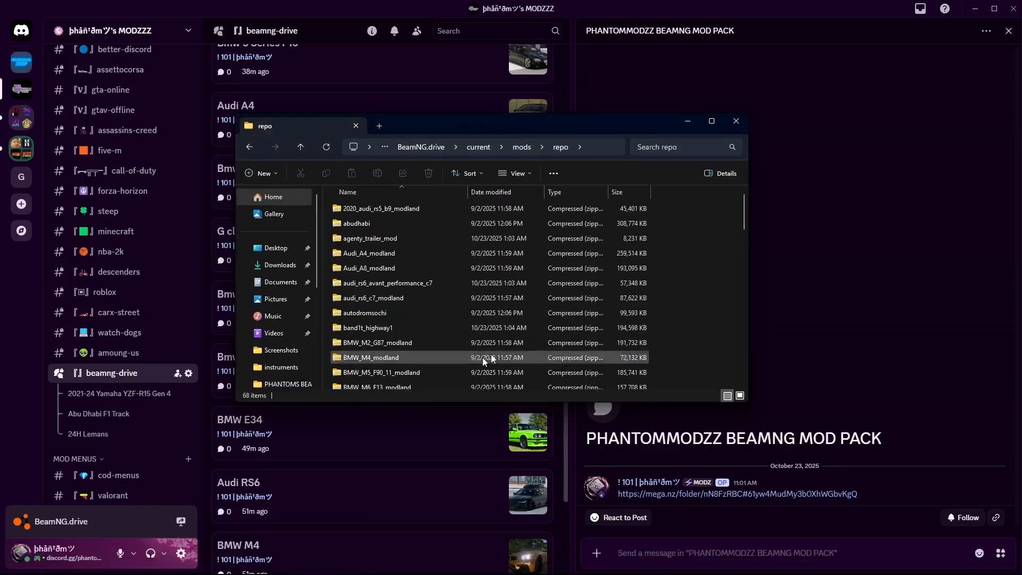
click(736, 122)
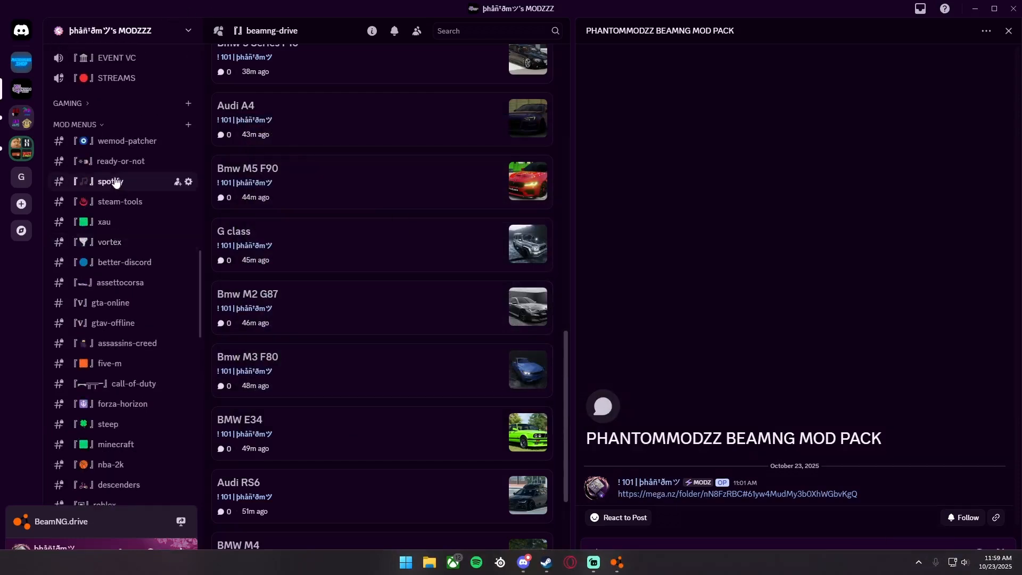
scroll(down, 3)
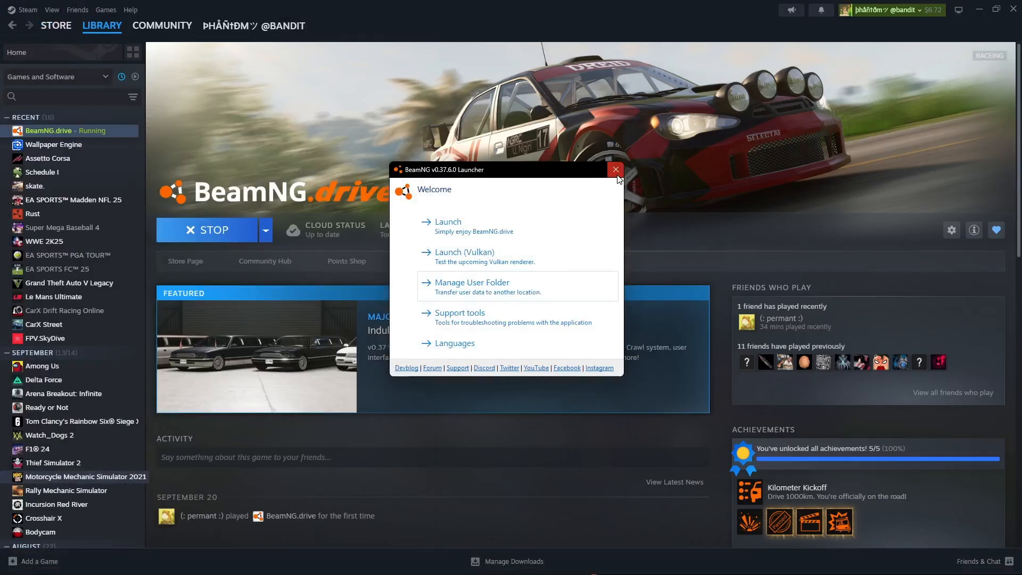
- Relaunch BeamNG.drive from its Steam launcher and switch to the running game at its main menu
click(613, 170)
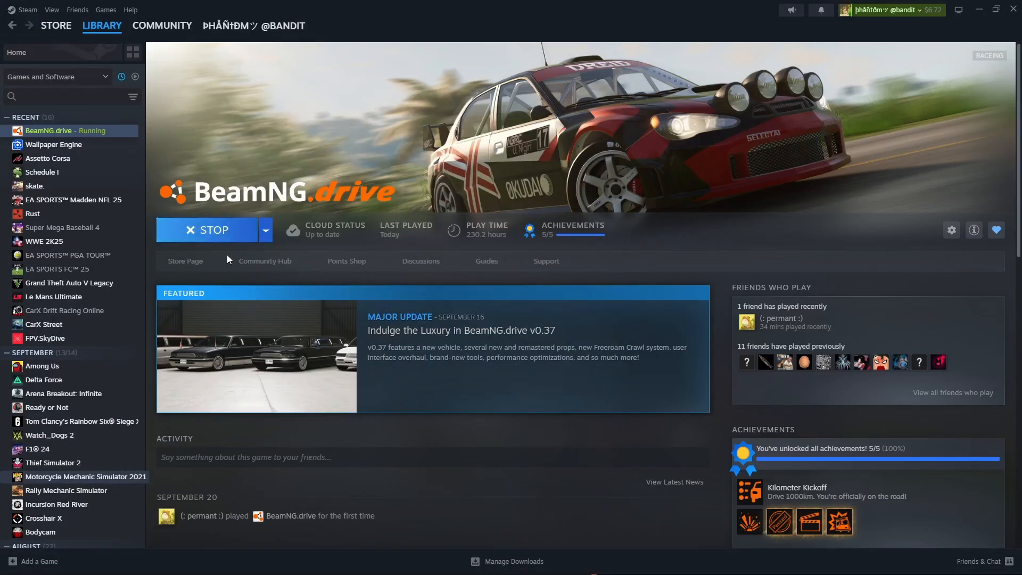
click(211, 230)
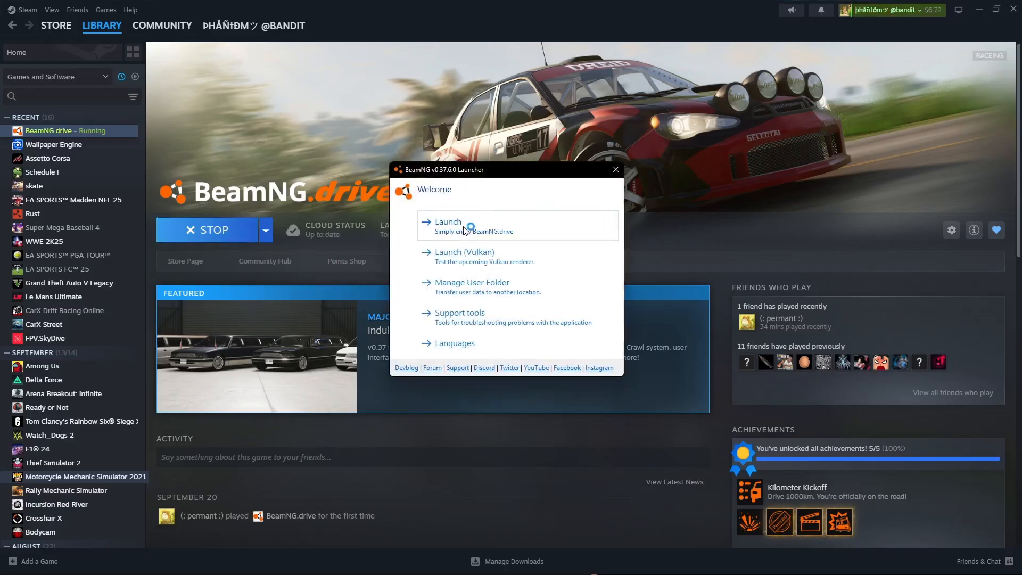
click(447, 222)
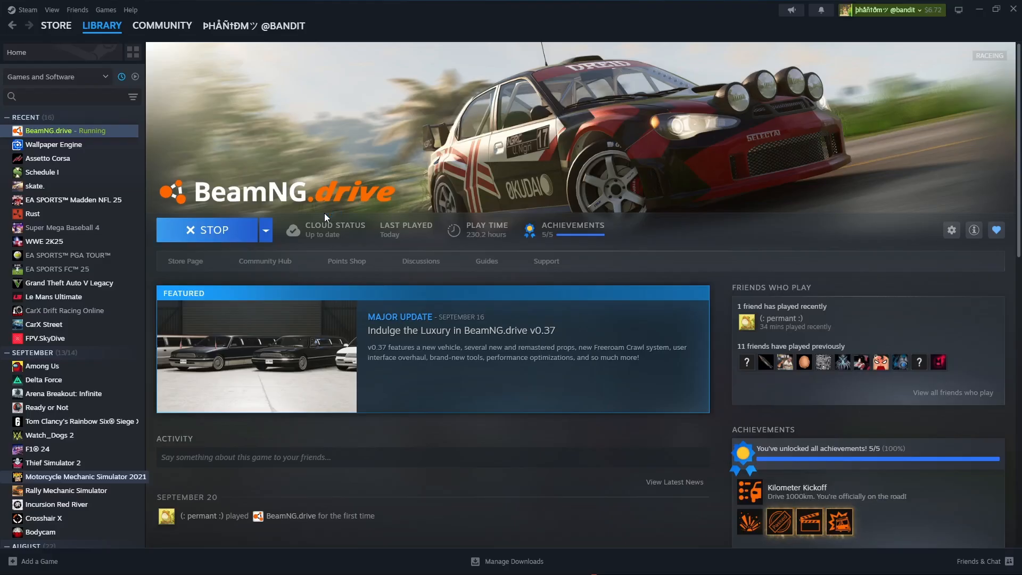
mouse_move(335, 230)
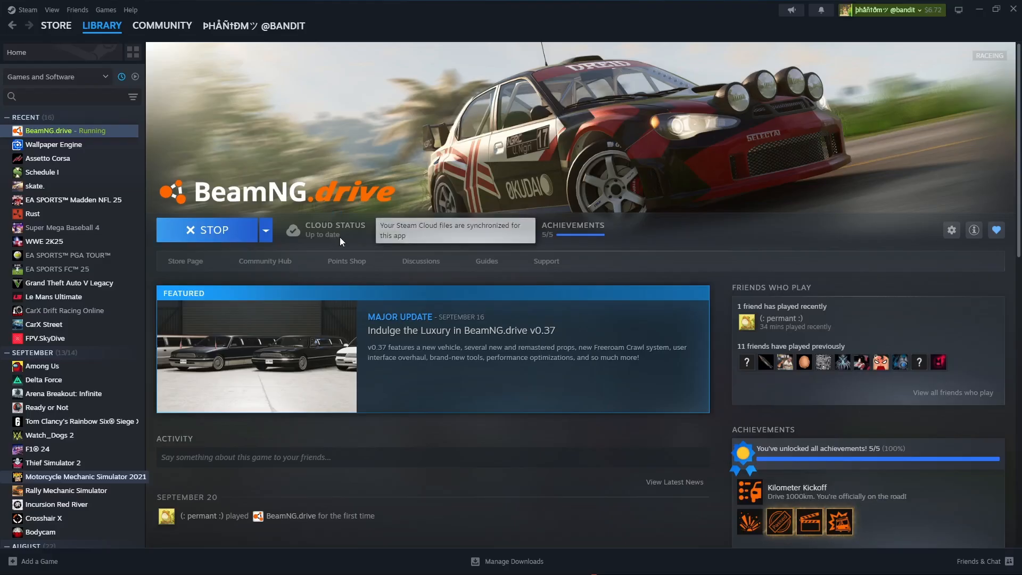
mouse_move(341, 237)
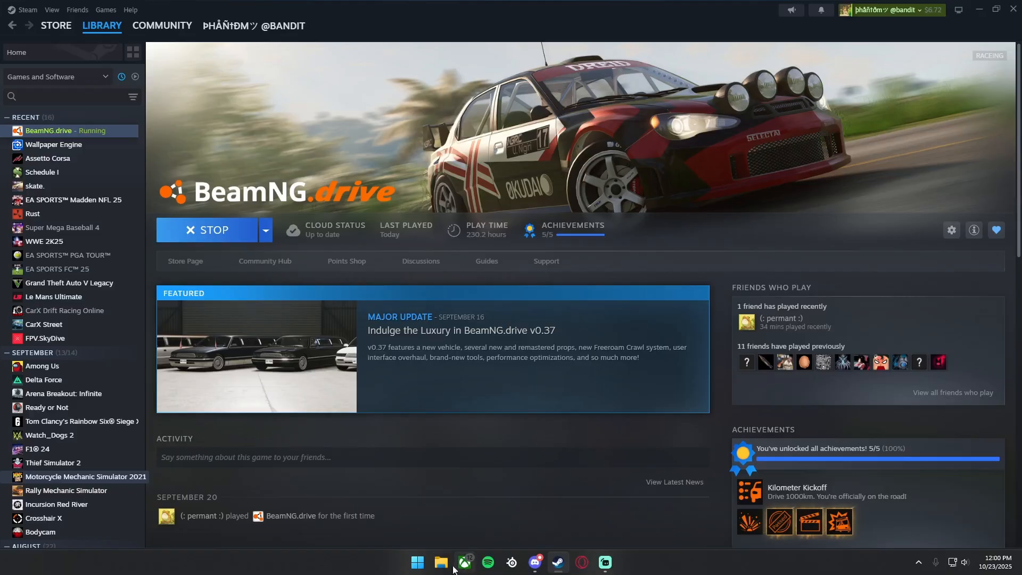
click(465, 561)
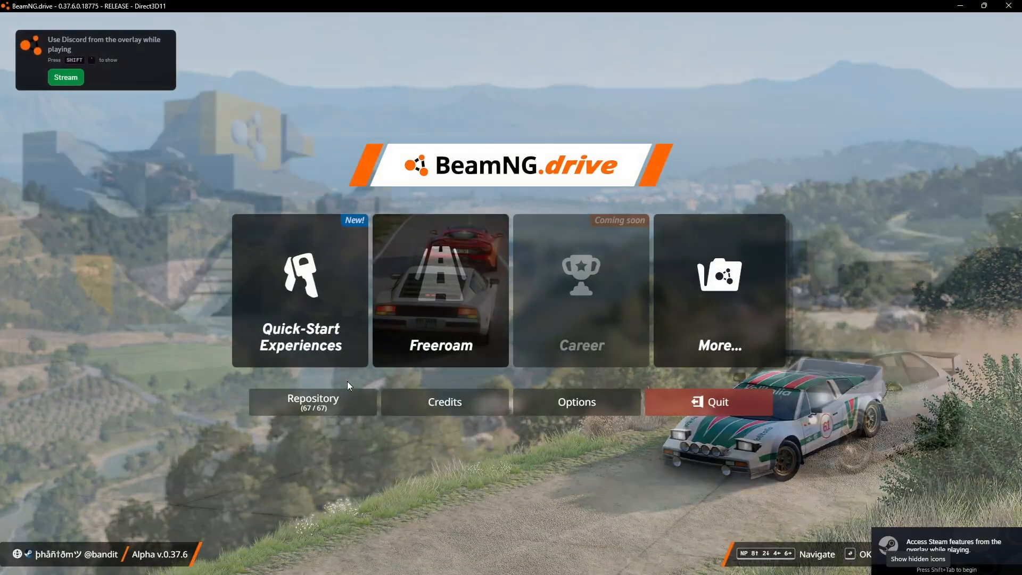
- From the main menu, show the Repository mods manager with 67 of 67 mods active
click(312, 402)
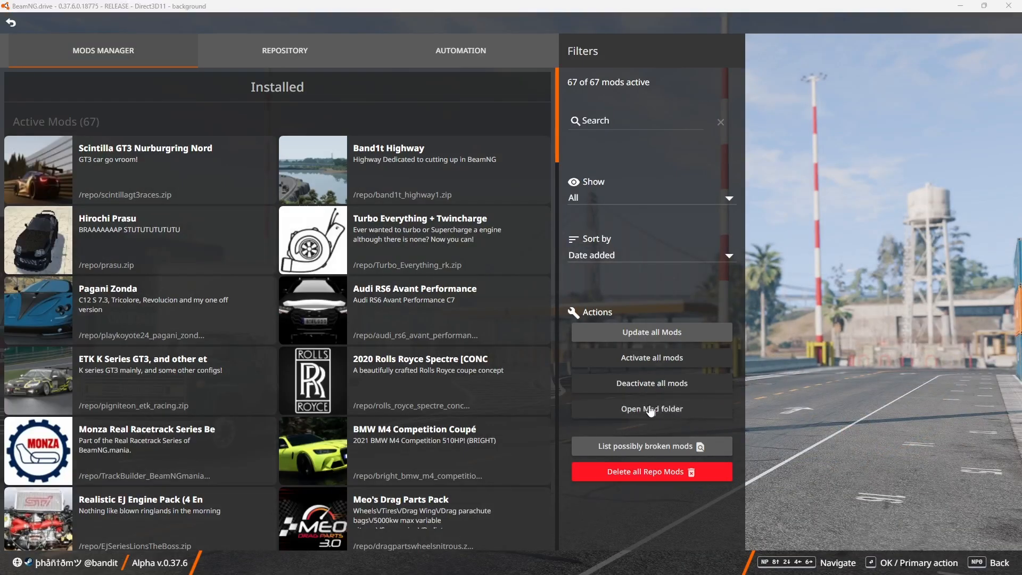
- Show the game's mods folder on disk and go into its repo folder
click(651, 409)
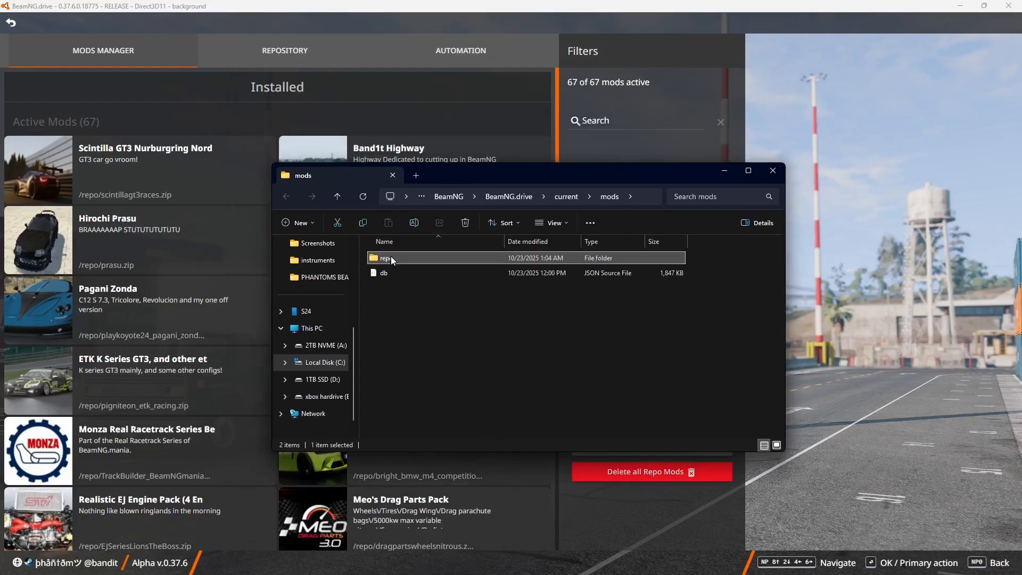
double_click(386, 257)
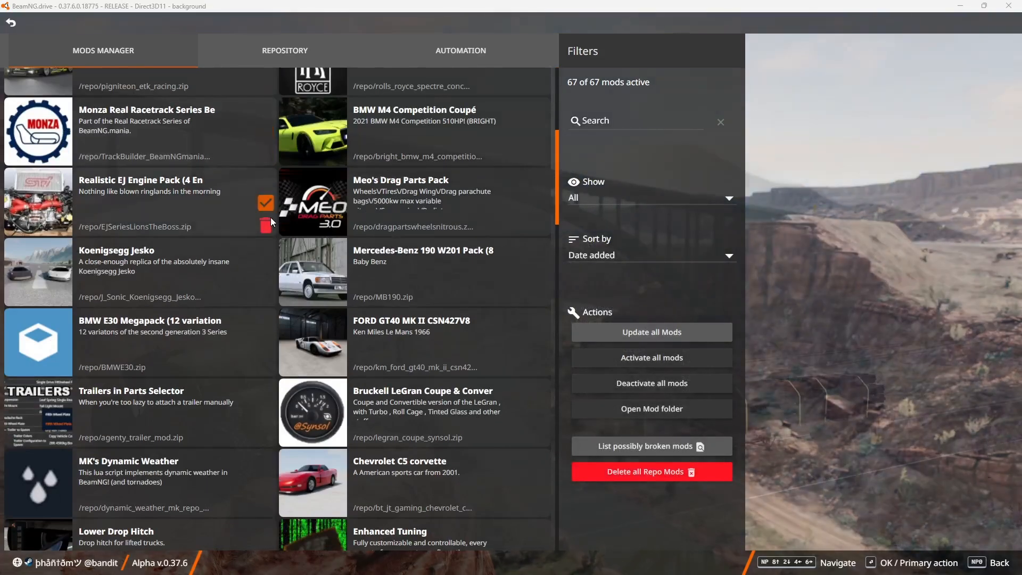
- Browse the installed mods and filter them with a 'bmw m' search
scroll(down, 3)
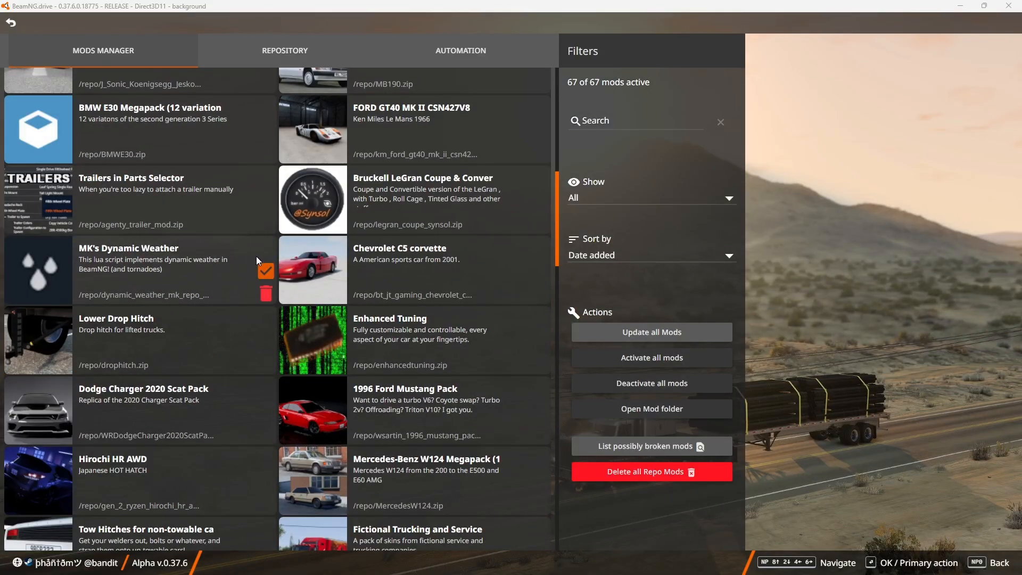
scroll(down, 3)
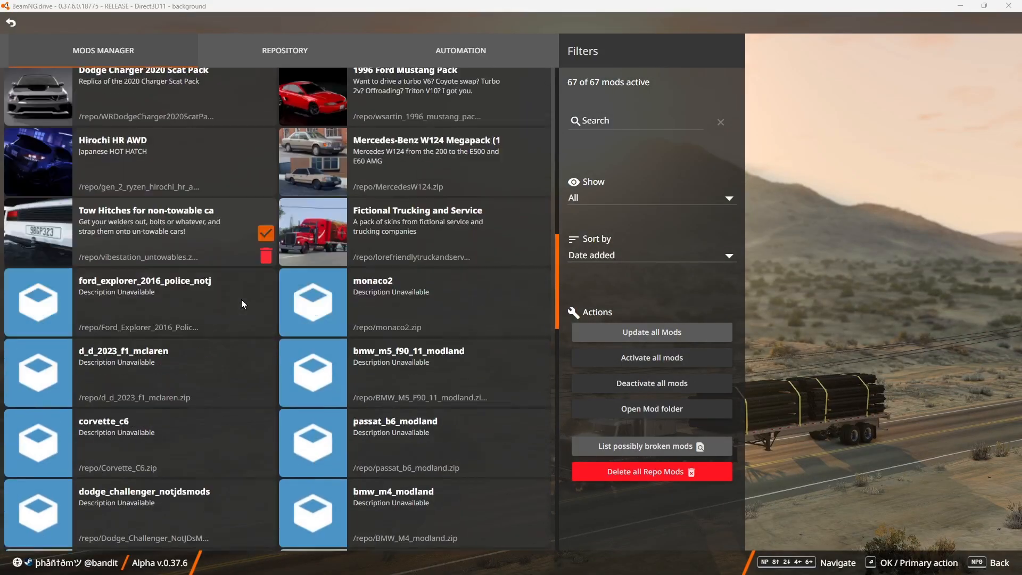
scroll(down, 3)
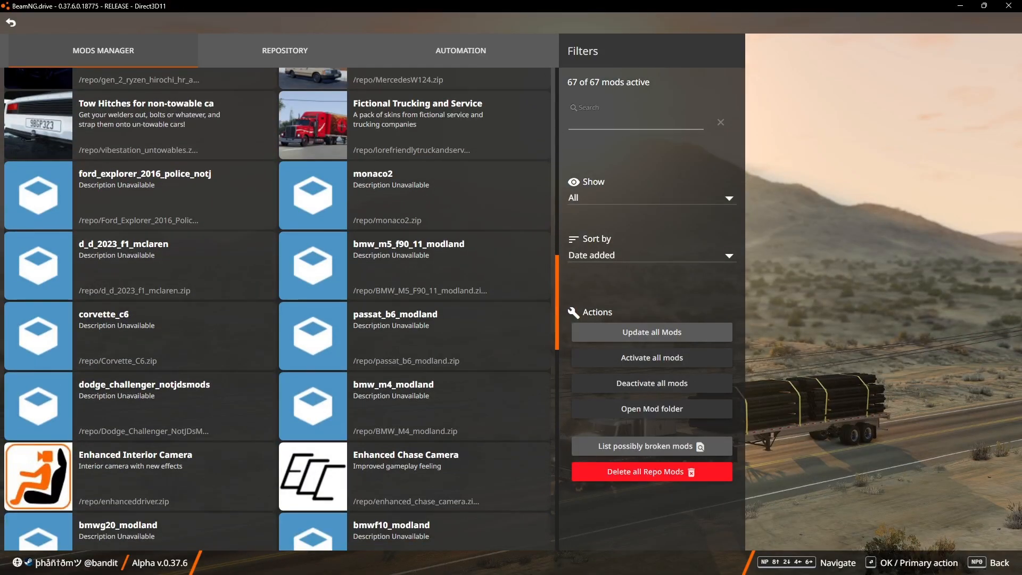
text(bm)
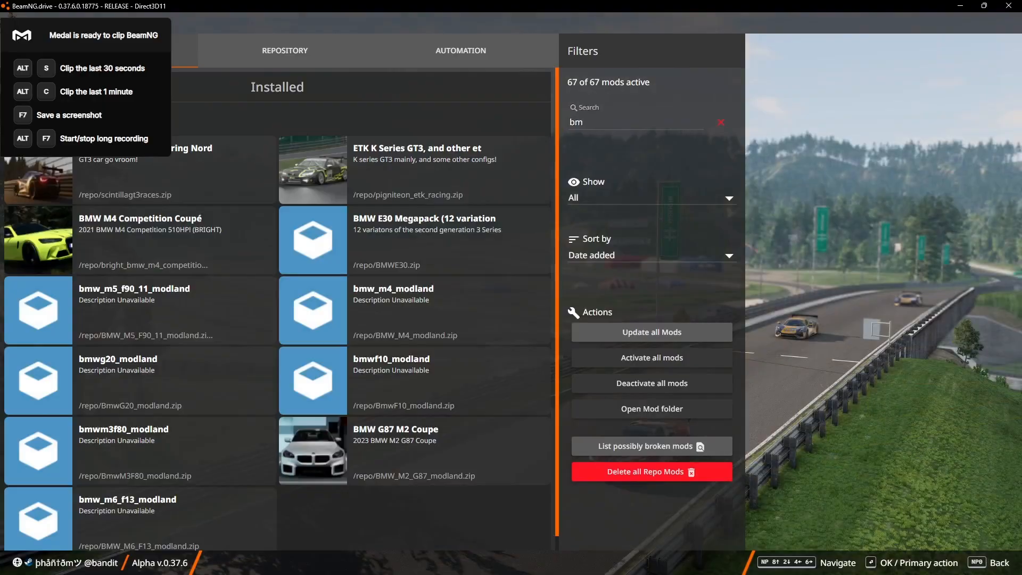
click(636, 123)
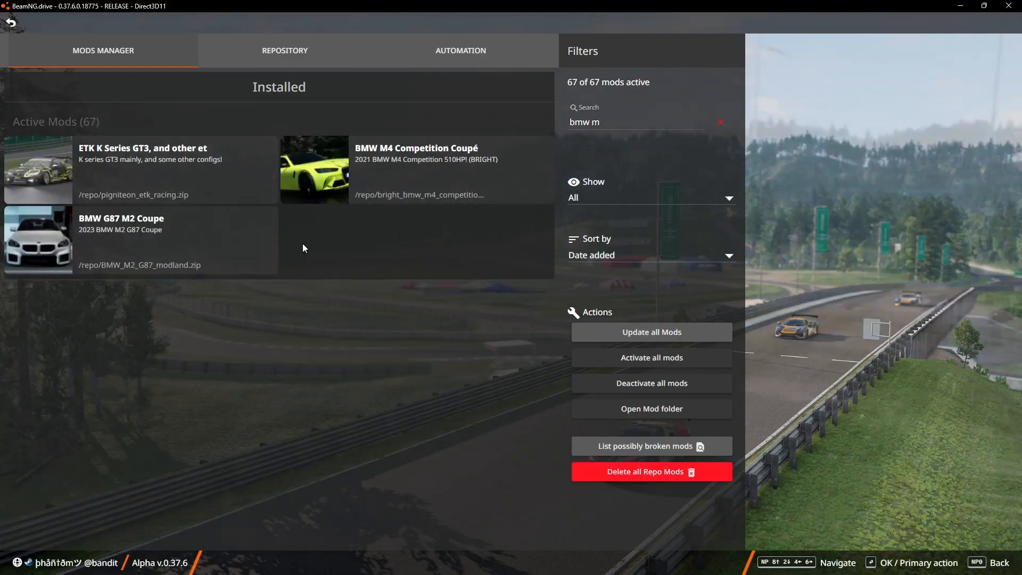
- Clear the filter and search 'm5' before returning to the main menu
click(721, 121)
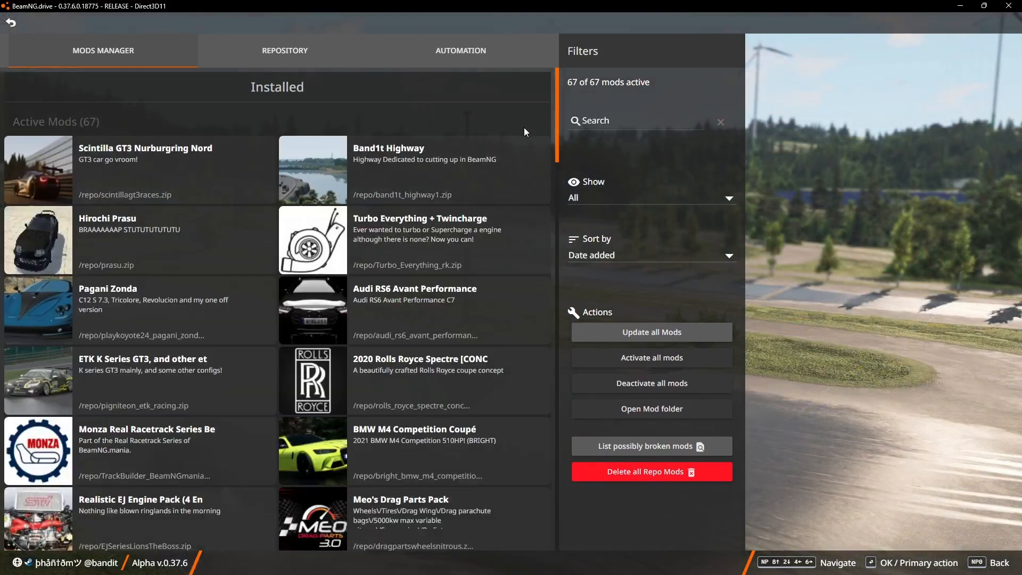
text(m5)
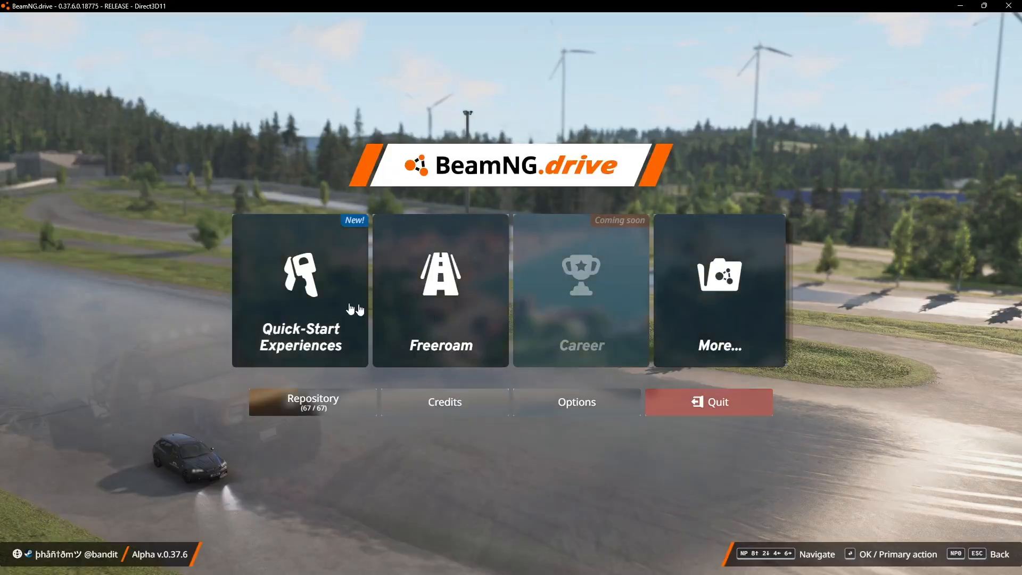
- Load West Coast, USA freeroam at the Industrial Area (Default) spawn point
click(440, 290)
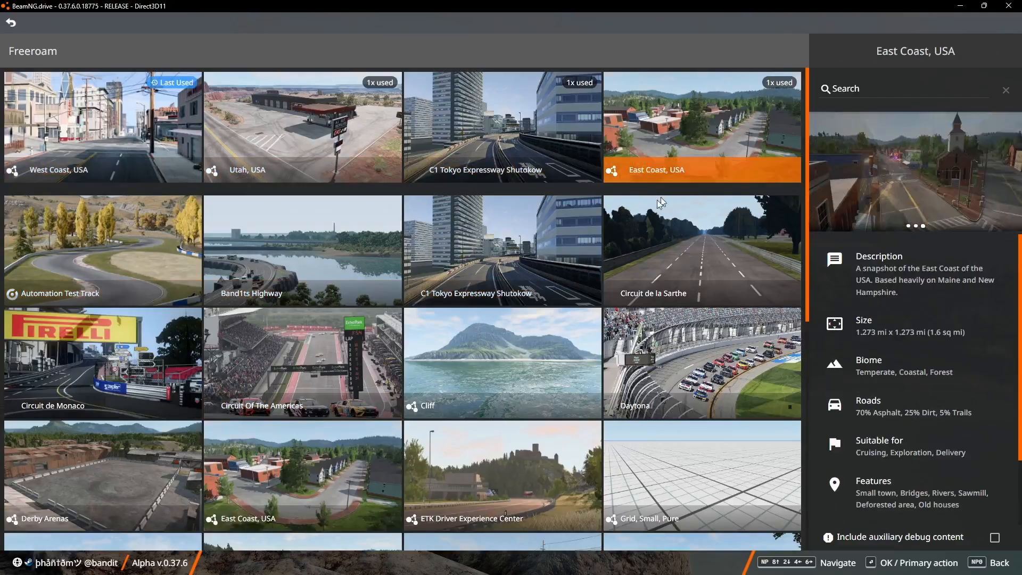
scroll(down, 3)
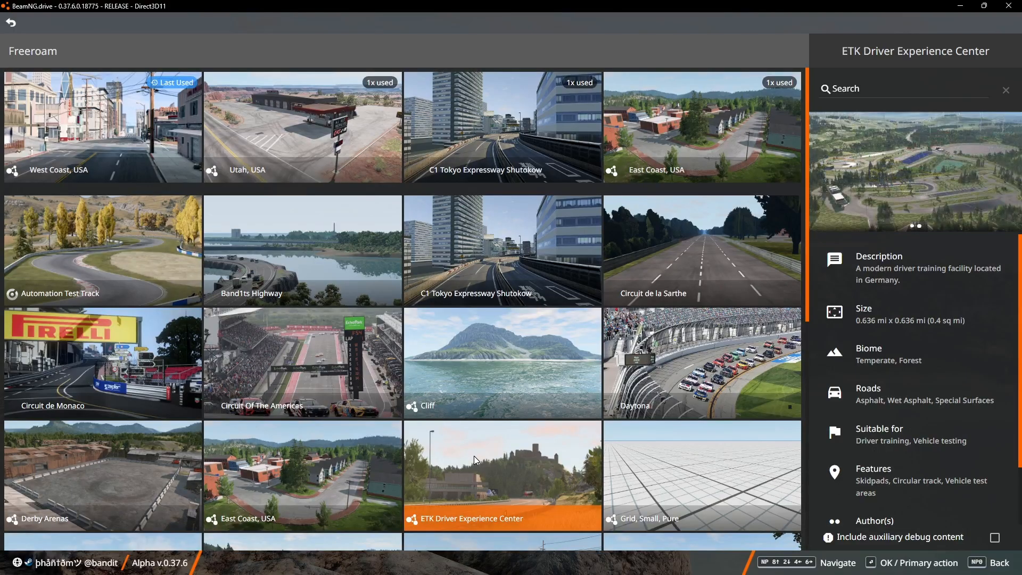
click(102, 126)
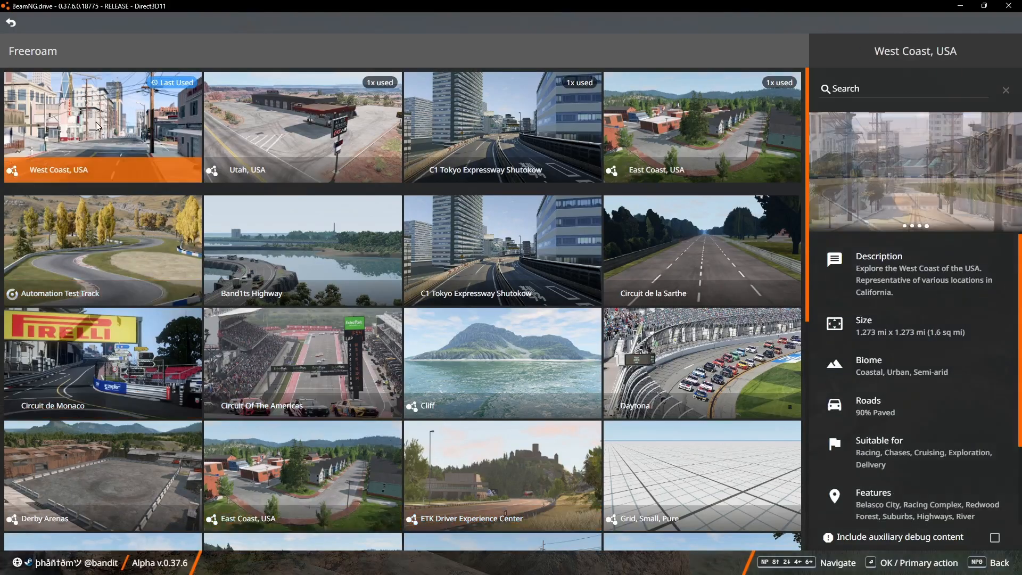
click(102, 126)
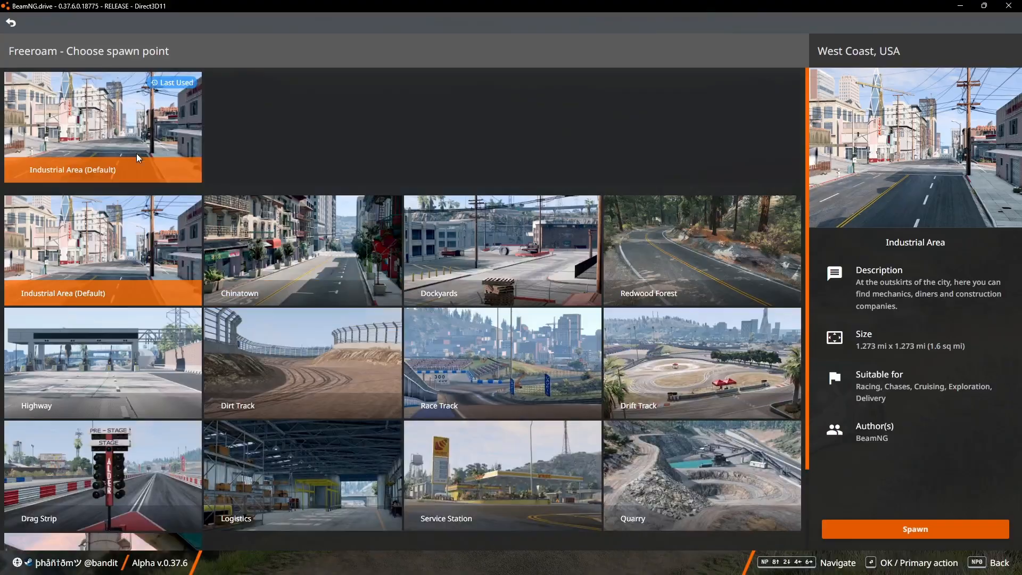
click(914, 530)
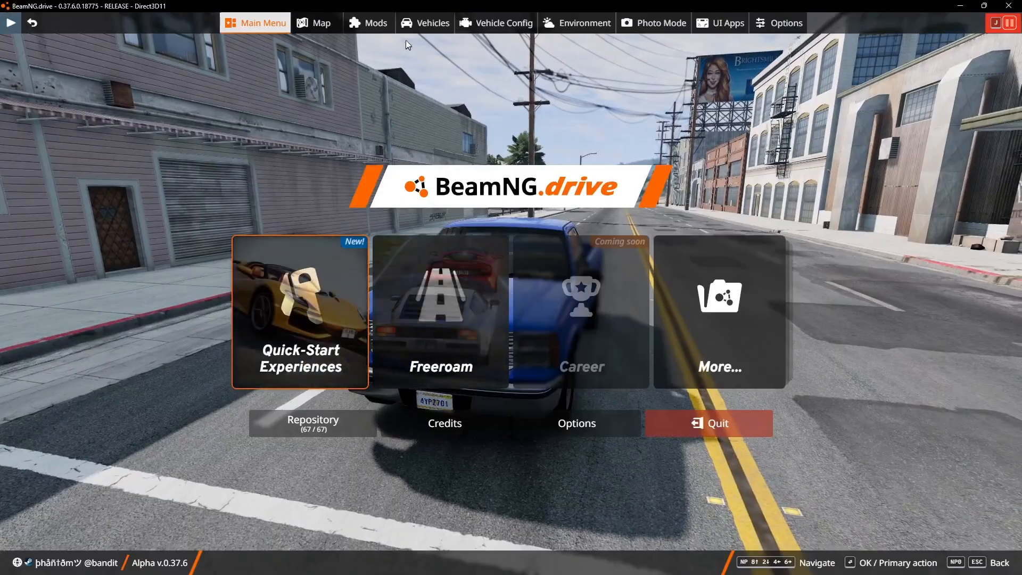
- Spawn the blue BMW M5 from the vehicle selector and drive it through the city streets
click(425, 23)
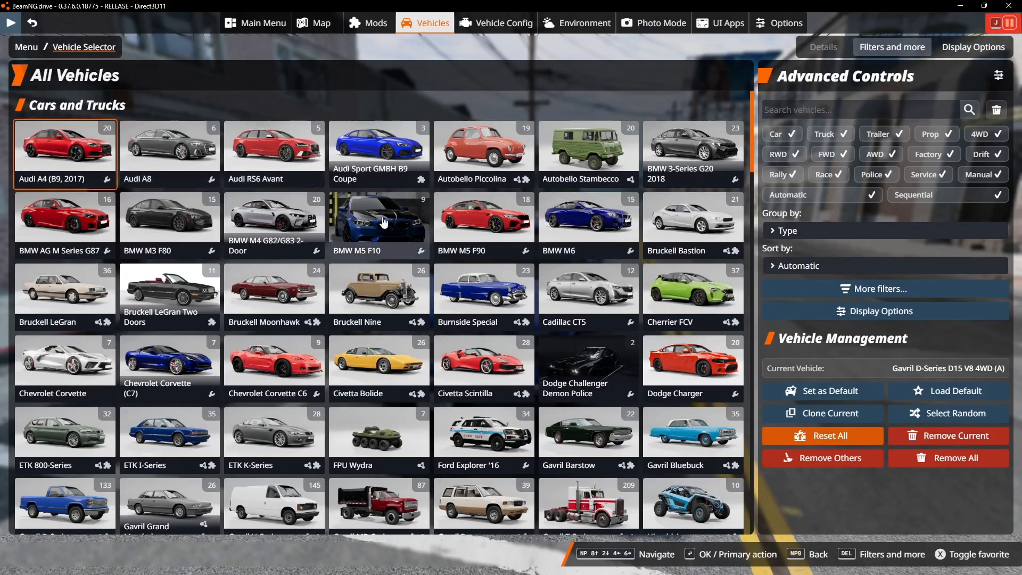
click(378, 217)
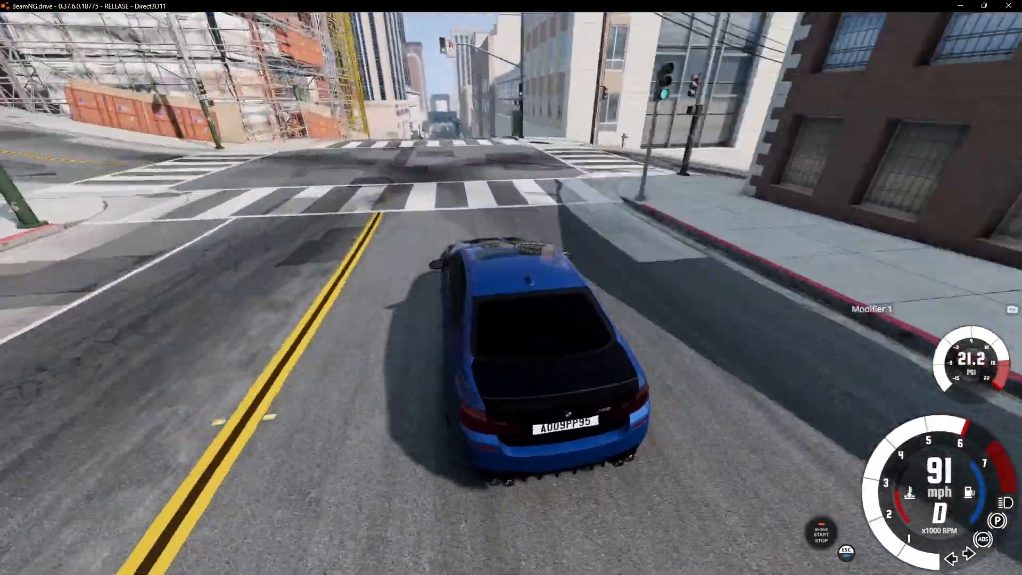
- Accelerate the BMW M5 into a crash at the intersection, then bring up the game menu
key(w)
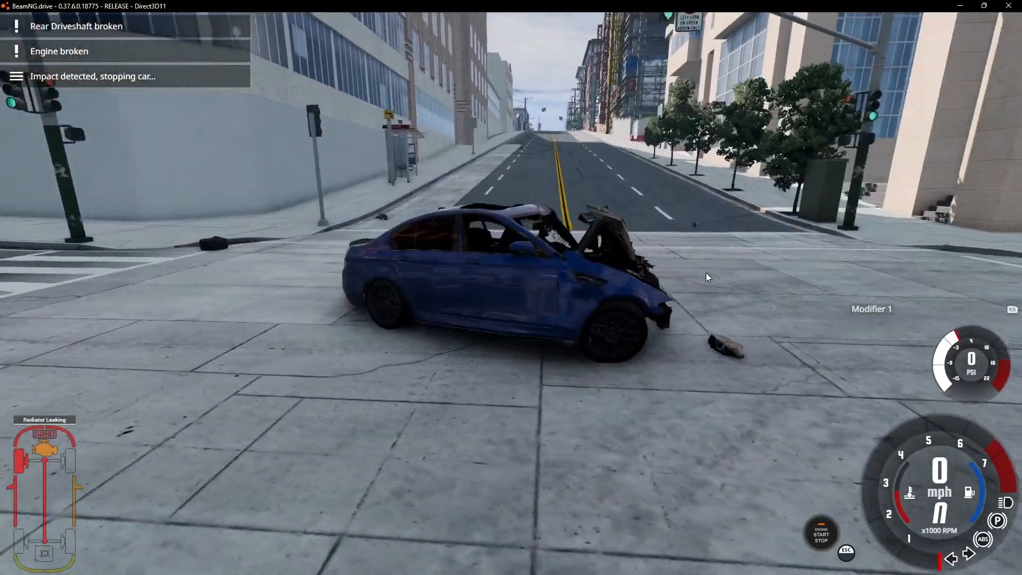
key(Escape)
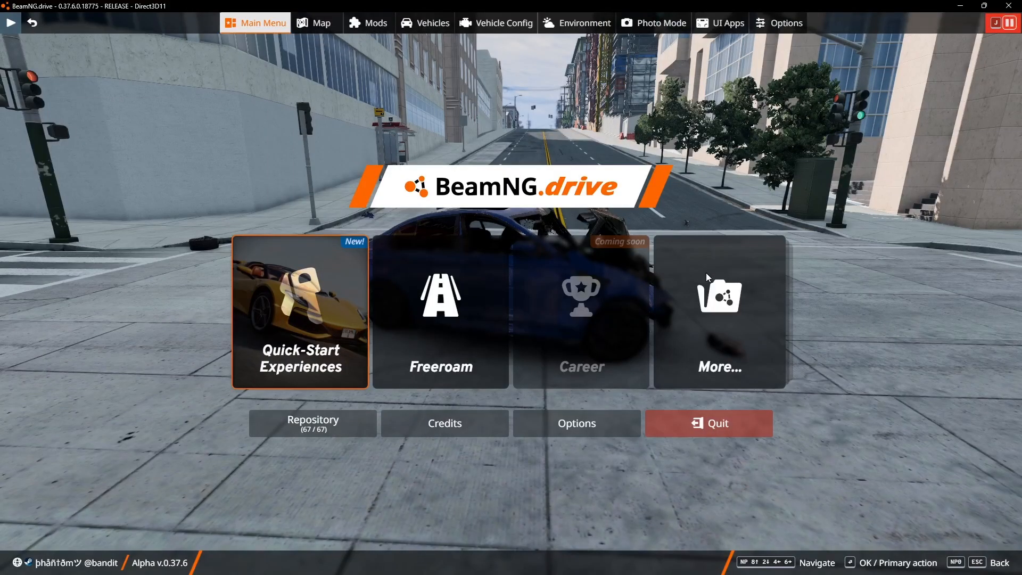
- Show the installed mods list and clear the 'm5' search so all 67 mods appear
click(367, 22)
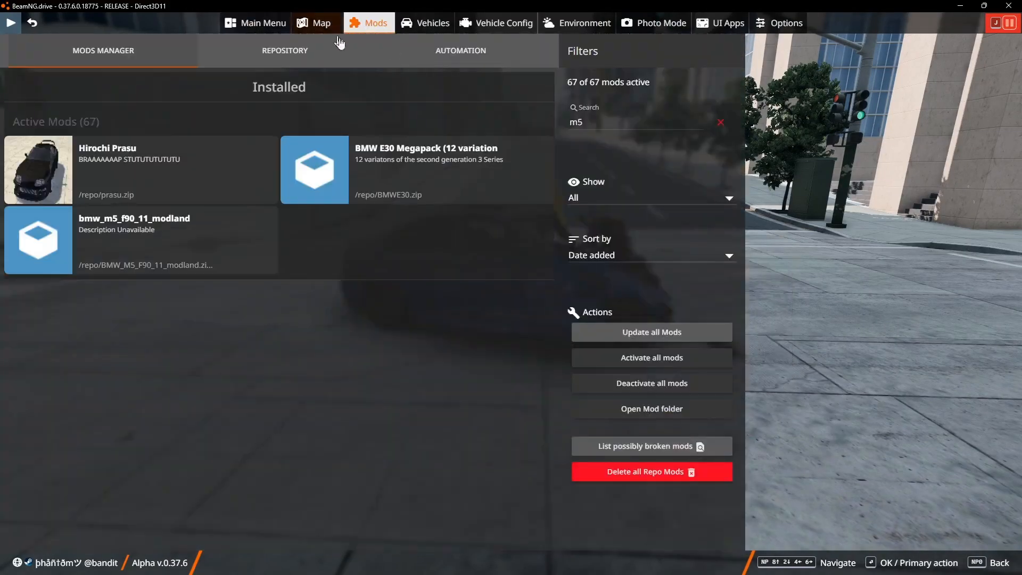
click(285, 50)
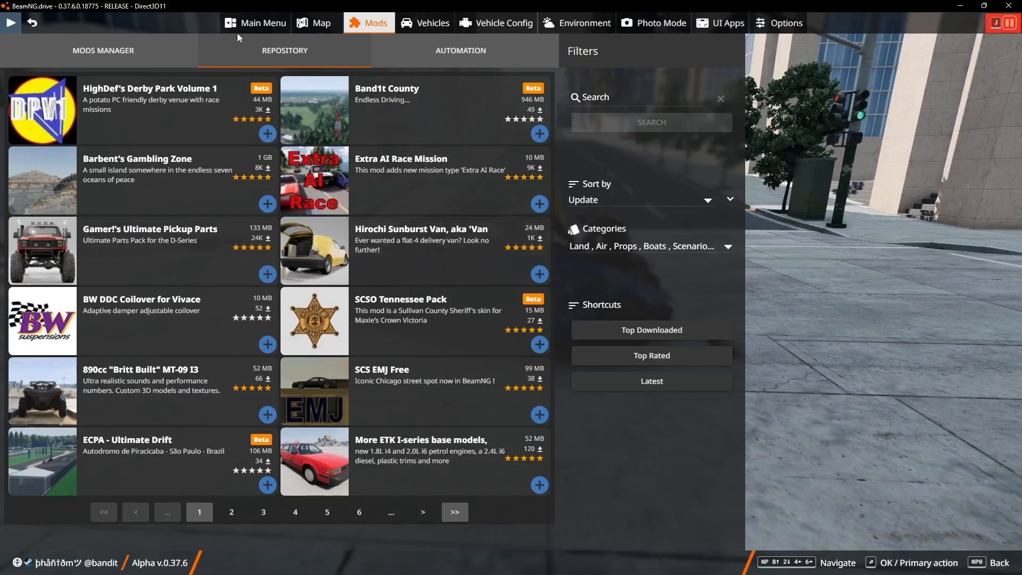
click(102, 50)
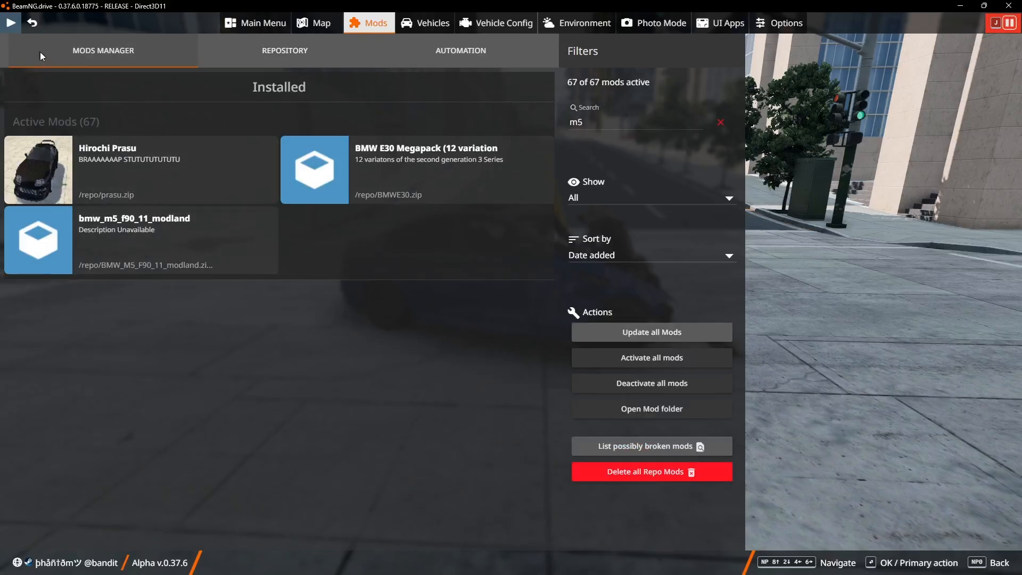
click(613, 123)
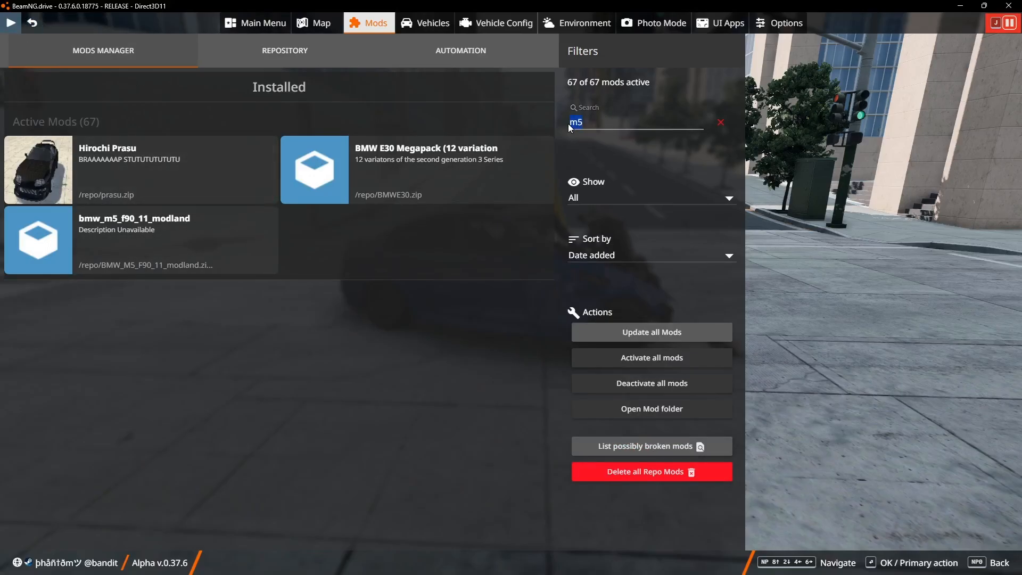
click(719, 122)
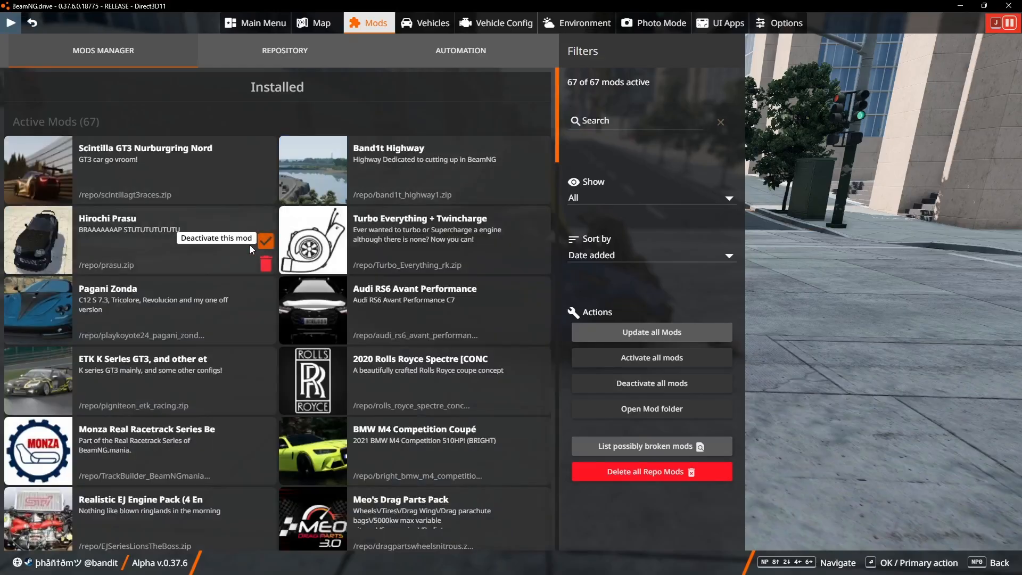
- Scroll down through the full installed mods list
scroll(down, 3)
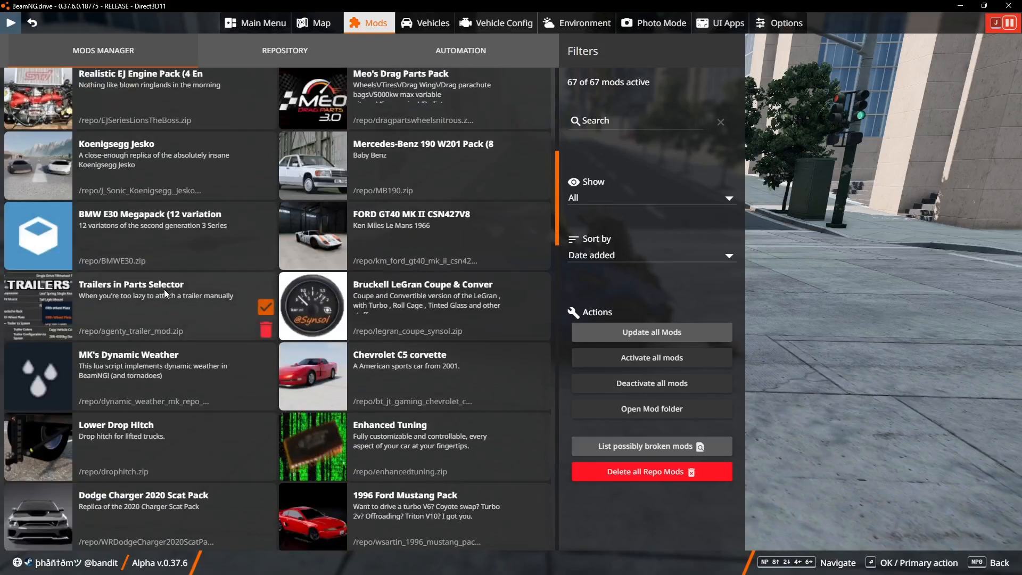
scroll(down, 3)
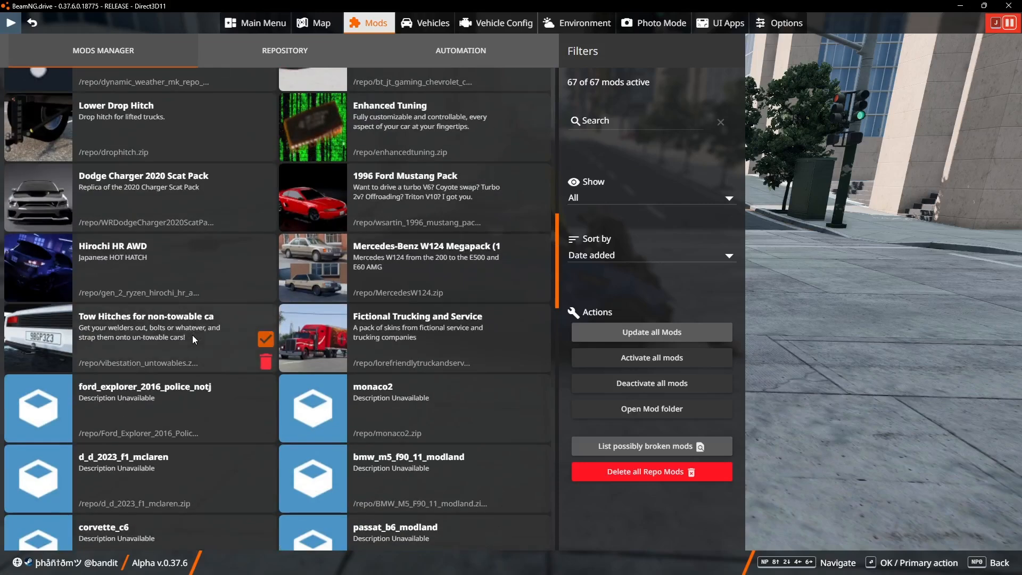
scroll(down, 3)
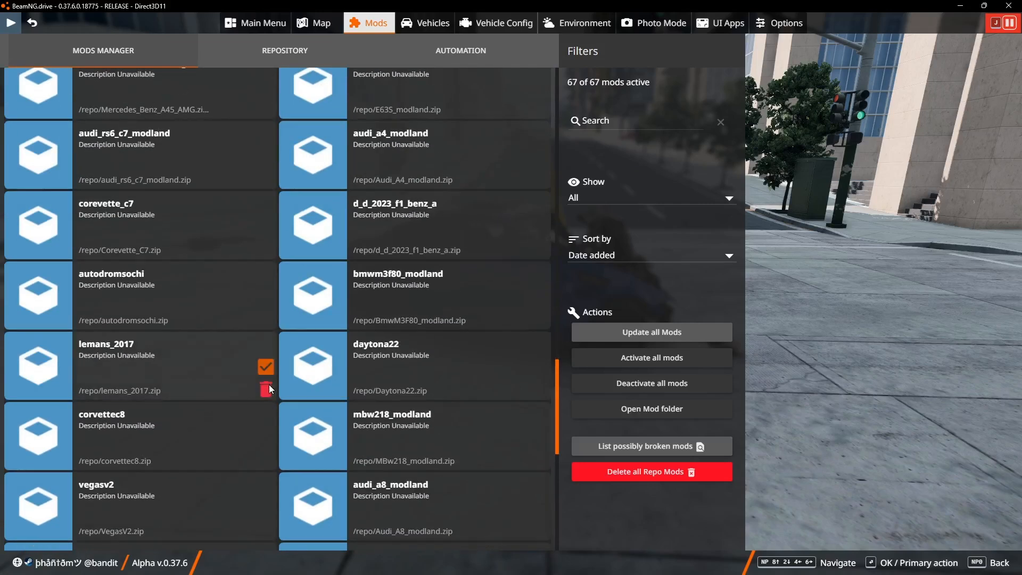
scroll(down, 3)
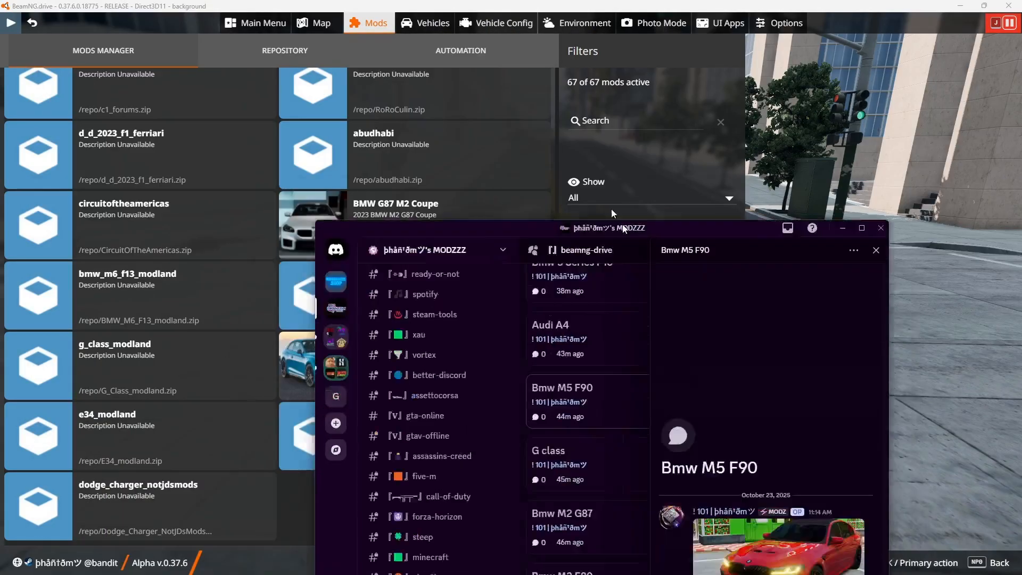
- Maximize Discord and browse the beamng-drive forum's car mod posts down to the PHANTOMMODZZ pack
click(861, 228)
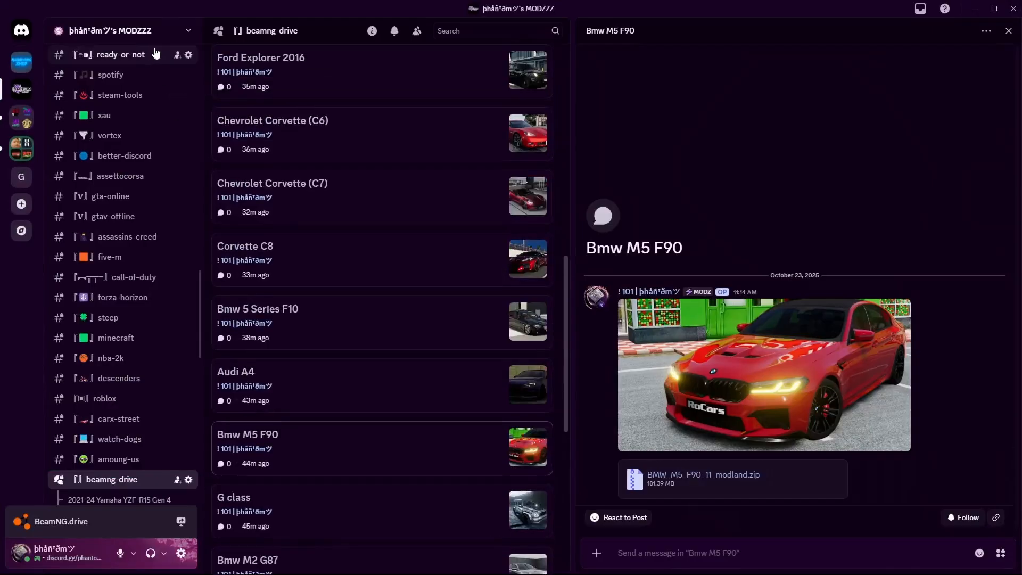
click(117, 31)
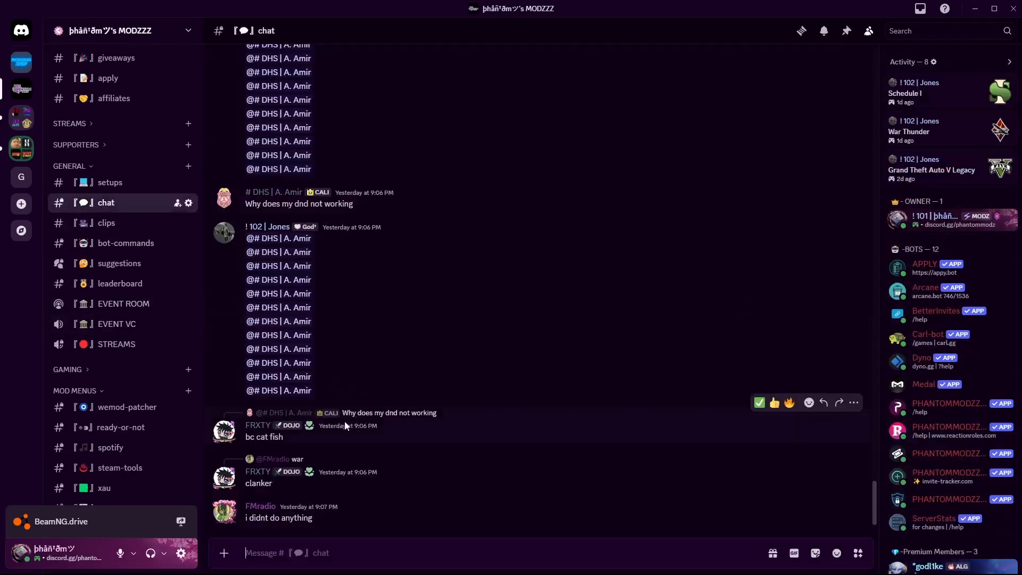
scroll(down, 3)
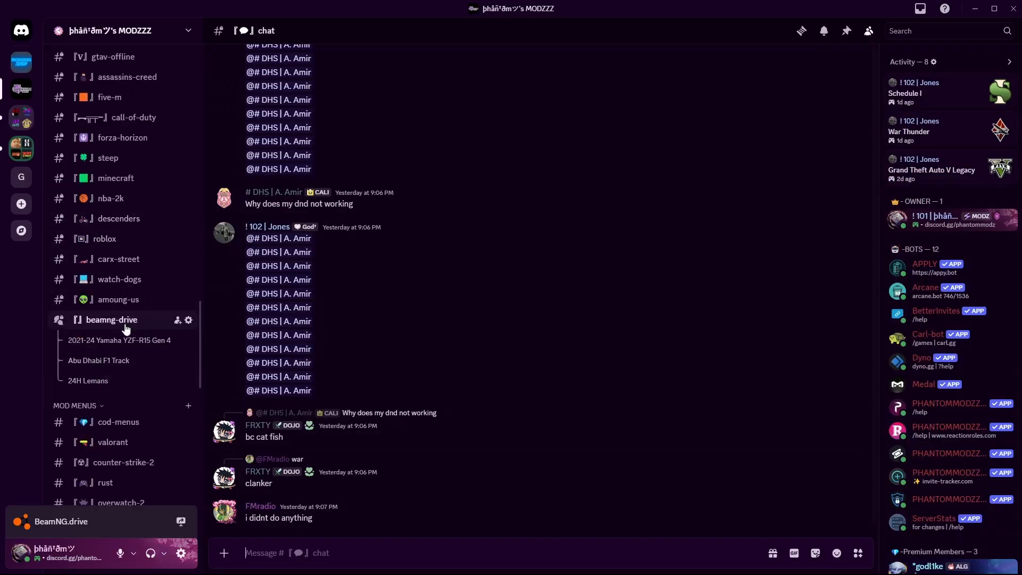
click(112, 319)
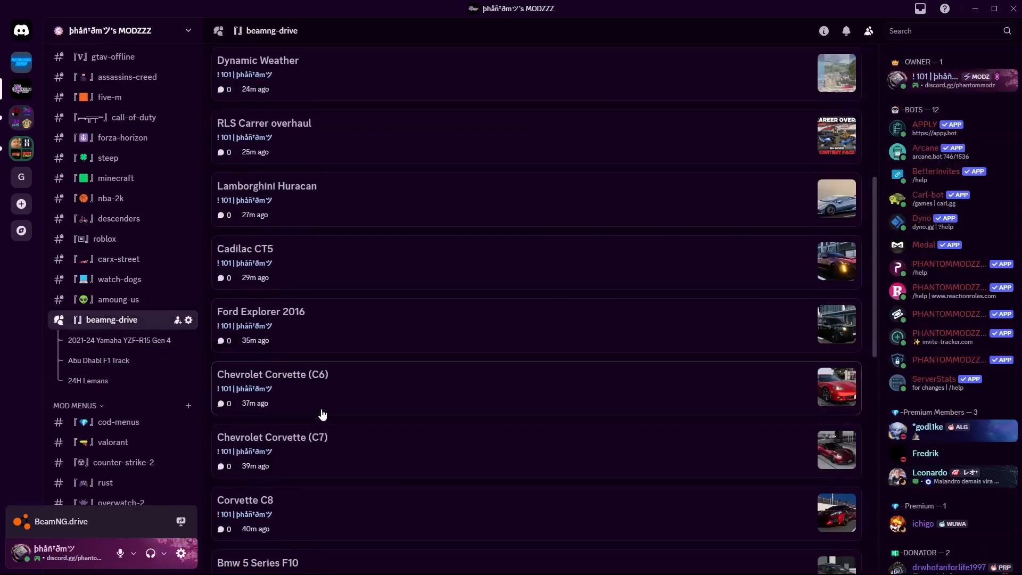
scroll(down, 3)
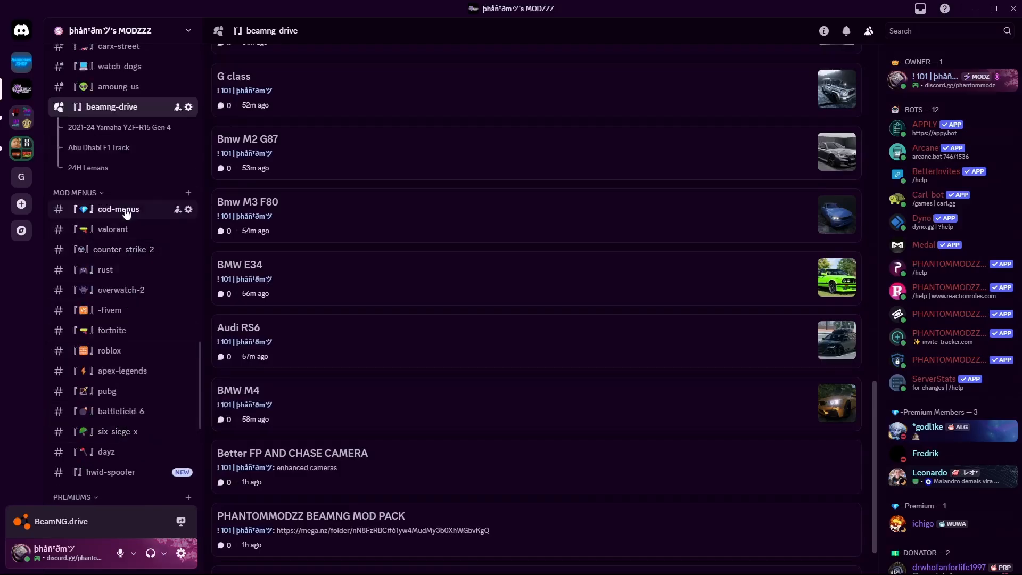
- Visit the cod-menus channel, then the youtube channel with its Lifetime YouTube Premium post
click(118, 210)
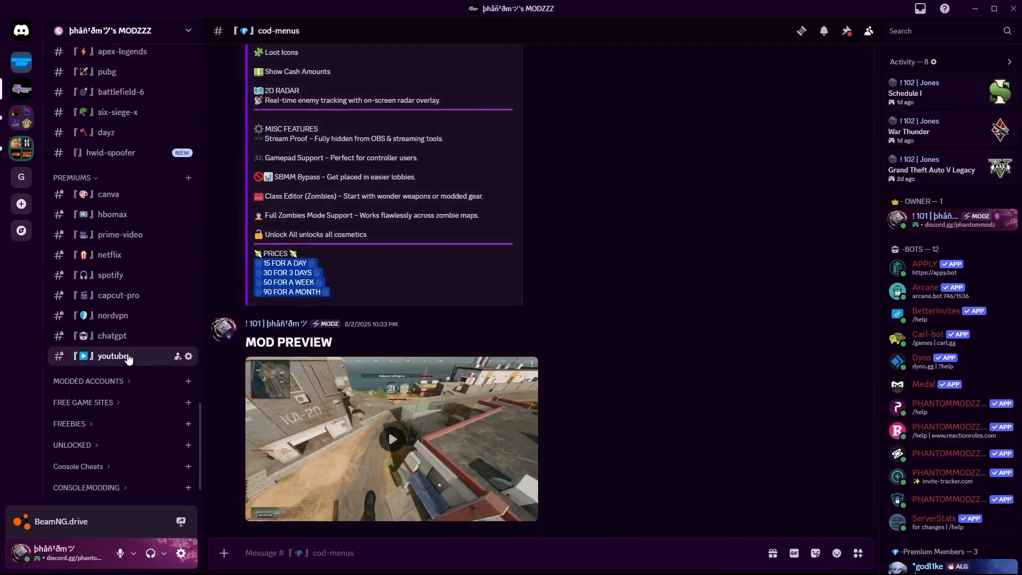
click(112, 356)
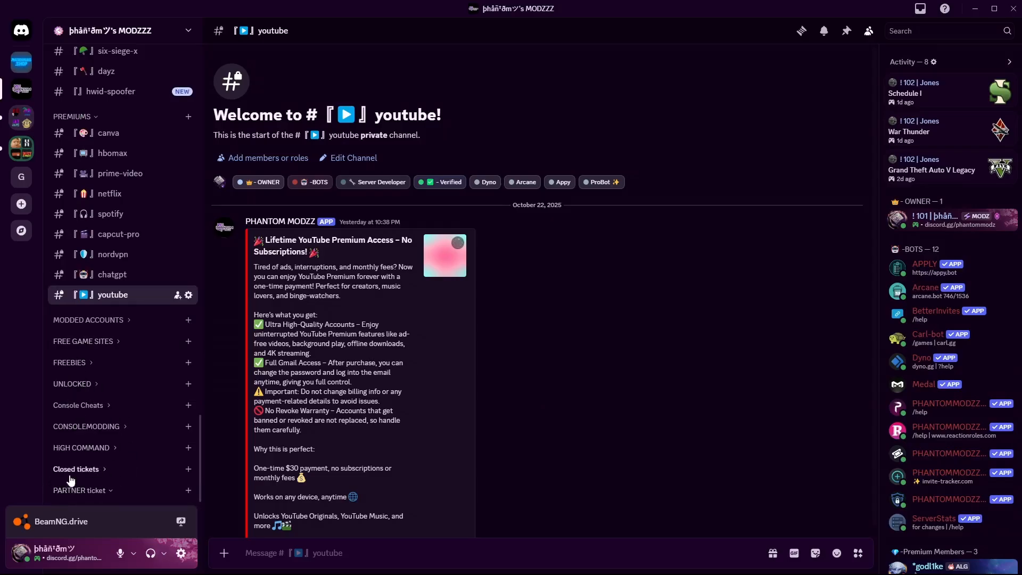
- Expand the Console Modding, Unlocked and Freebies categories in the channel sidebar
click(86, 426)
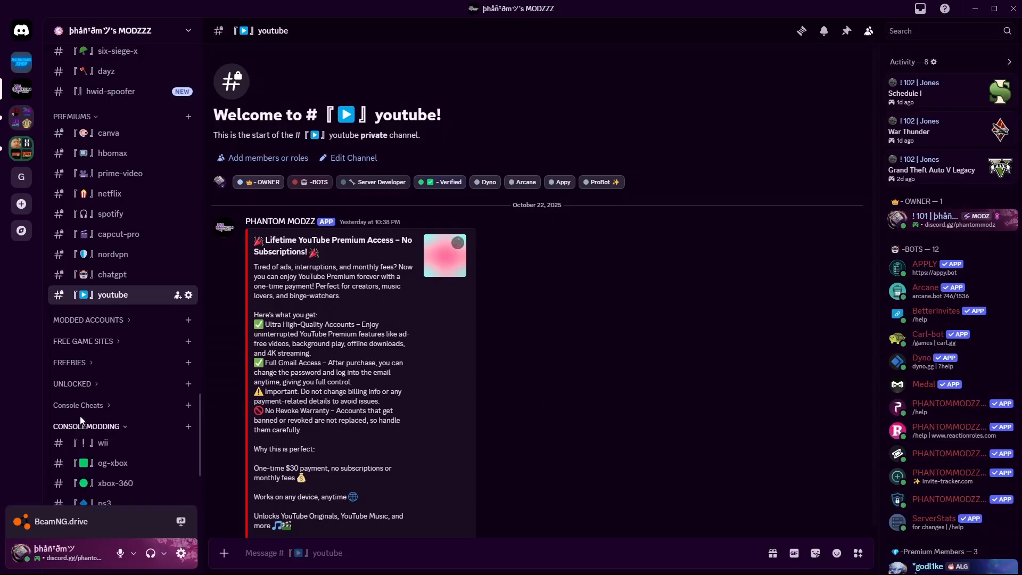
click(71, 383)
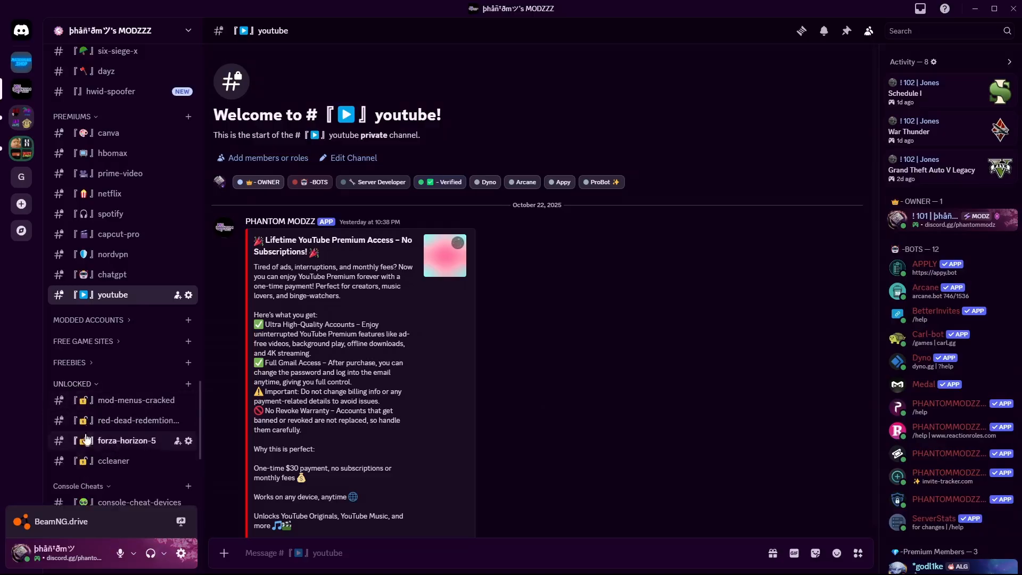
click(70, 362)
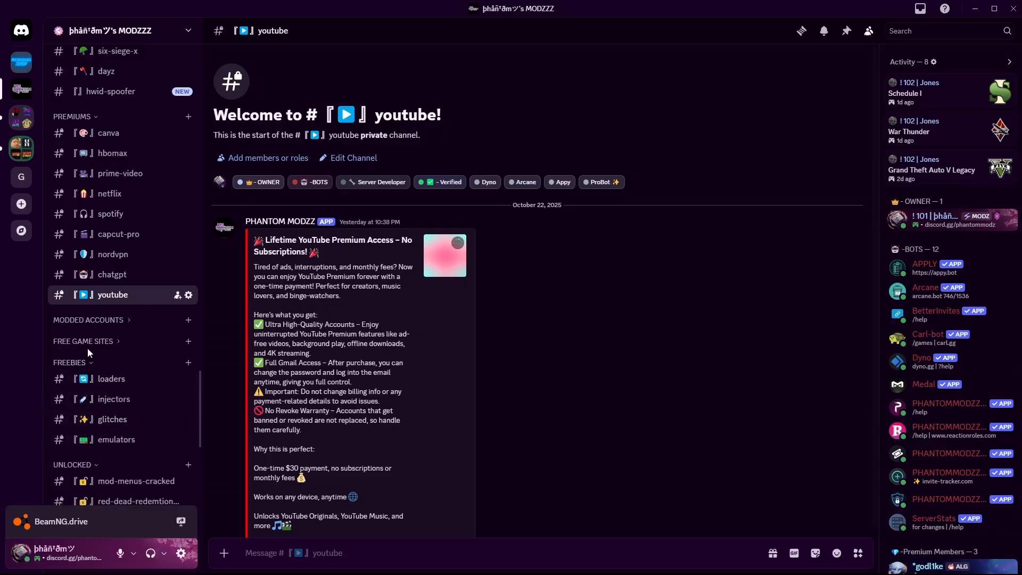
scroll(down, 3)
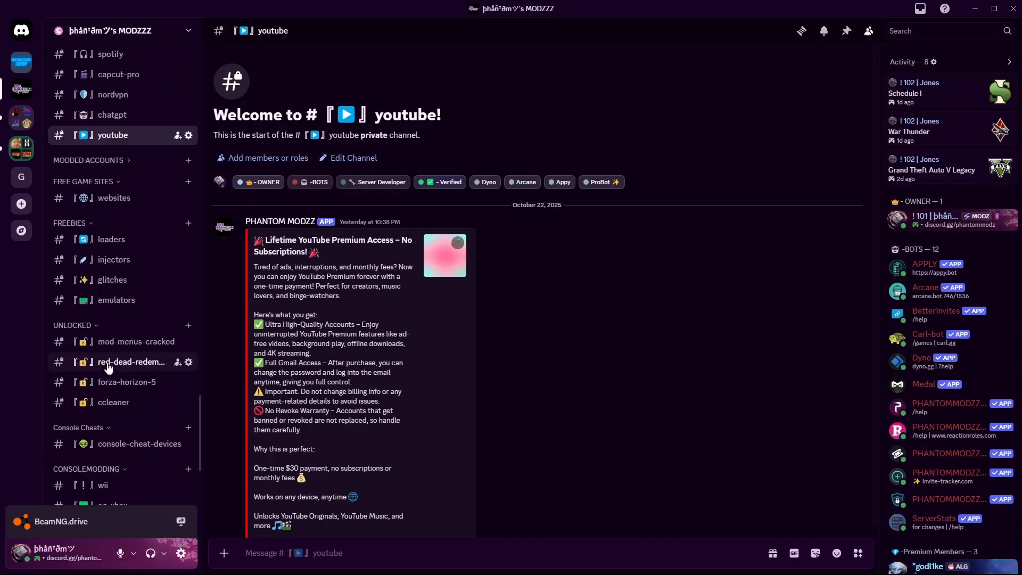
scroll(down, 3)
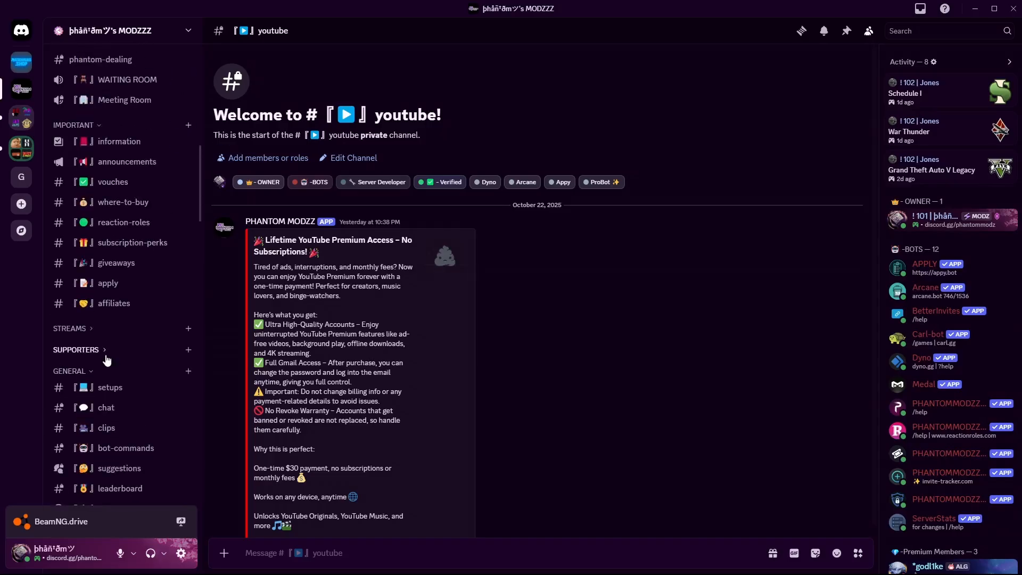
- View the setups channel's PC photos full-size, close them, and return to the chat channel
click(110, 387)
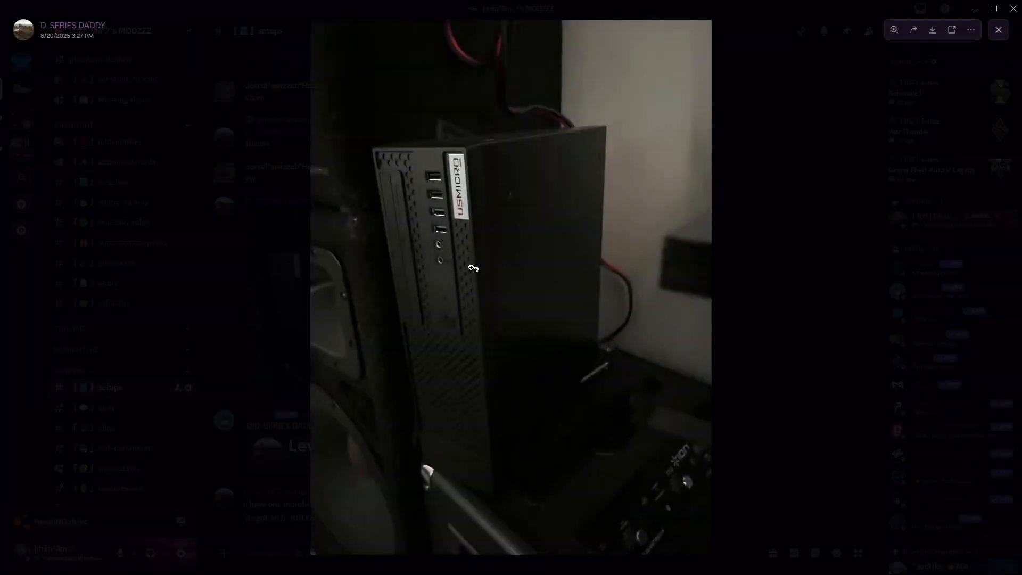
click(997, 29)
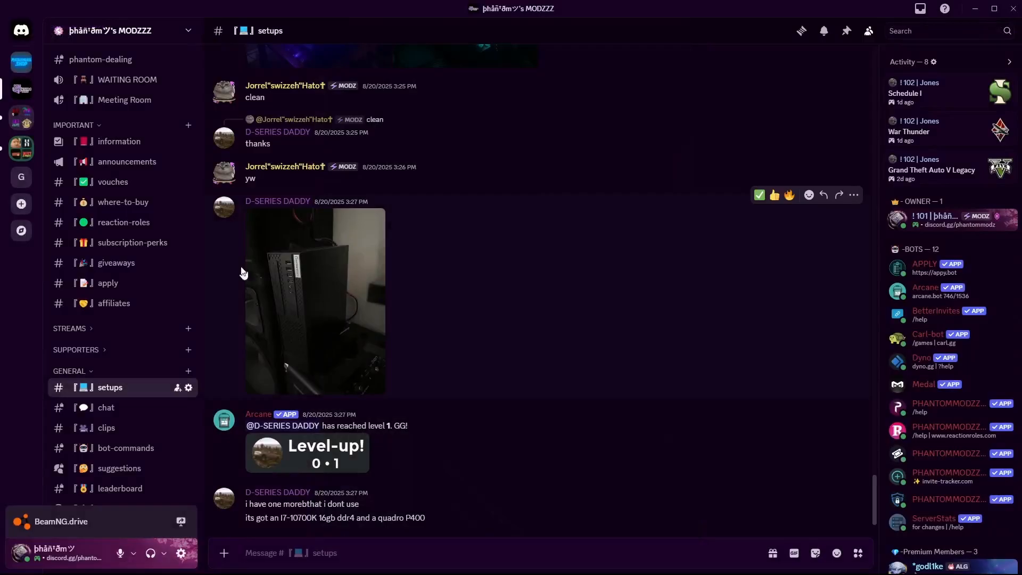
mouse_move(373, 303)
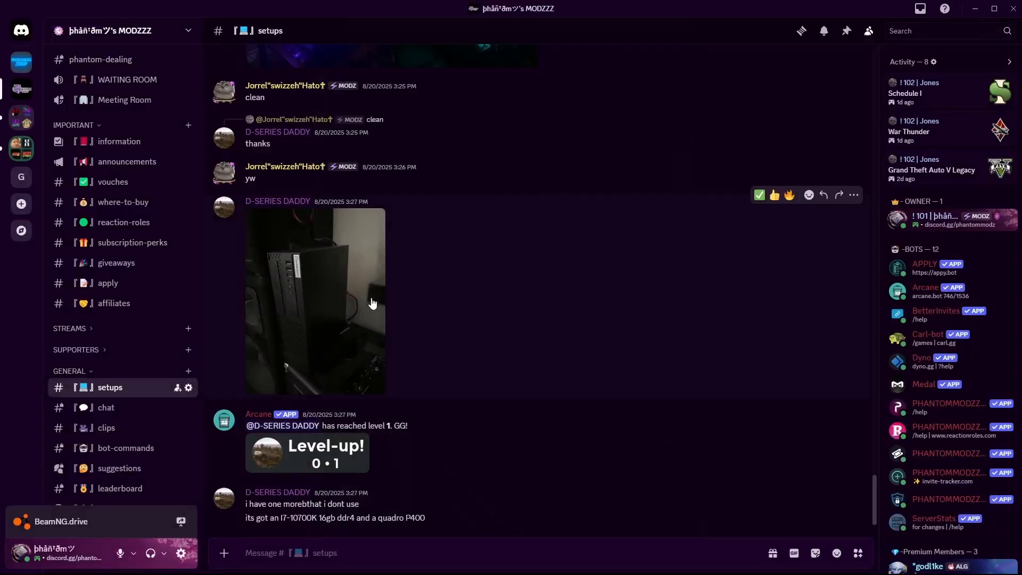
click(316, 300)
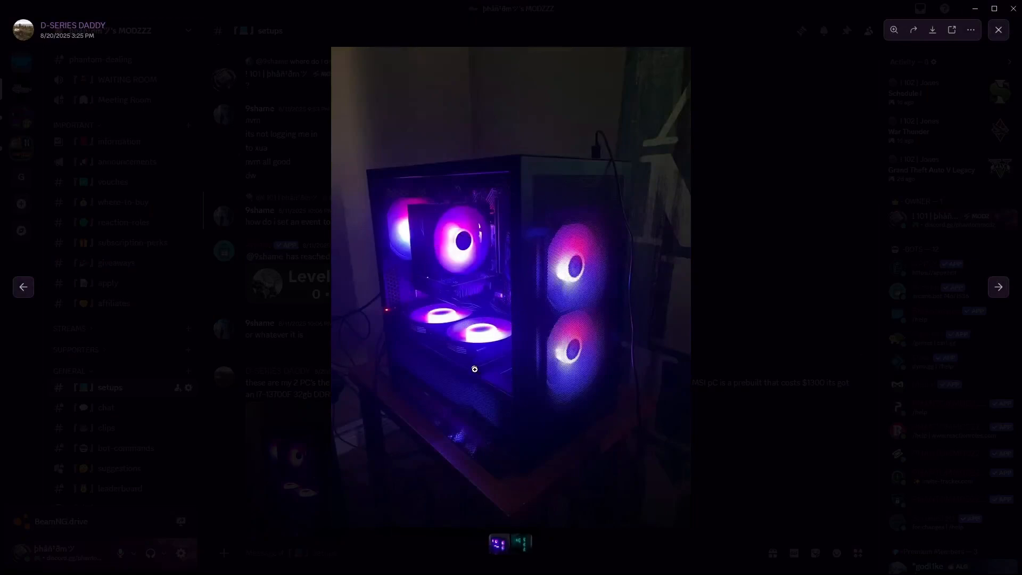
mouse_move(811, 277)
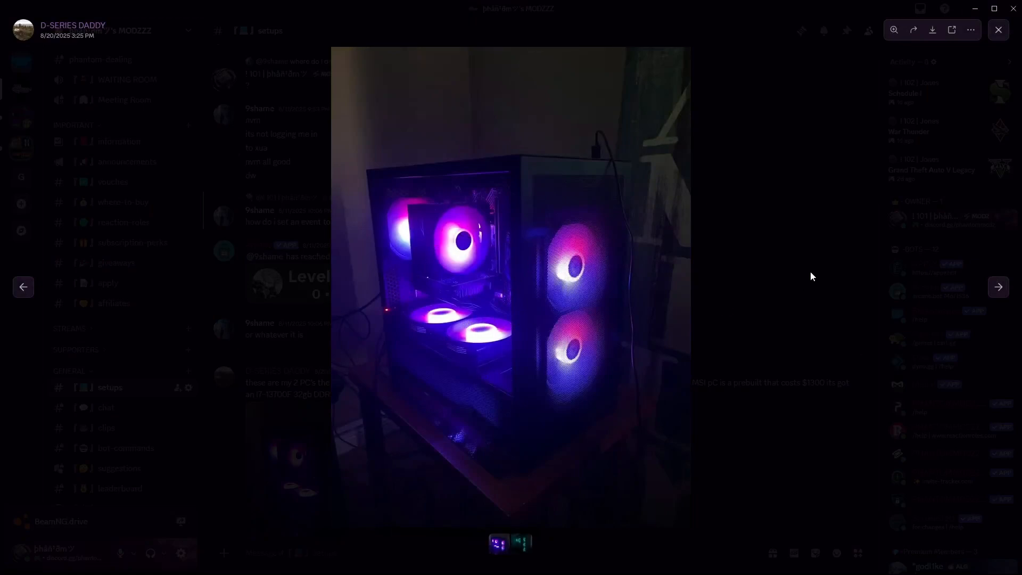
click(997, 30)
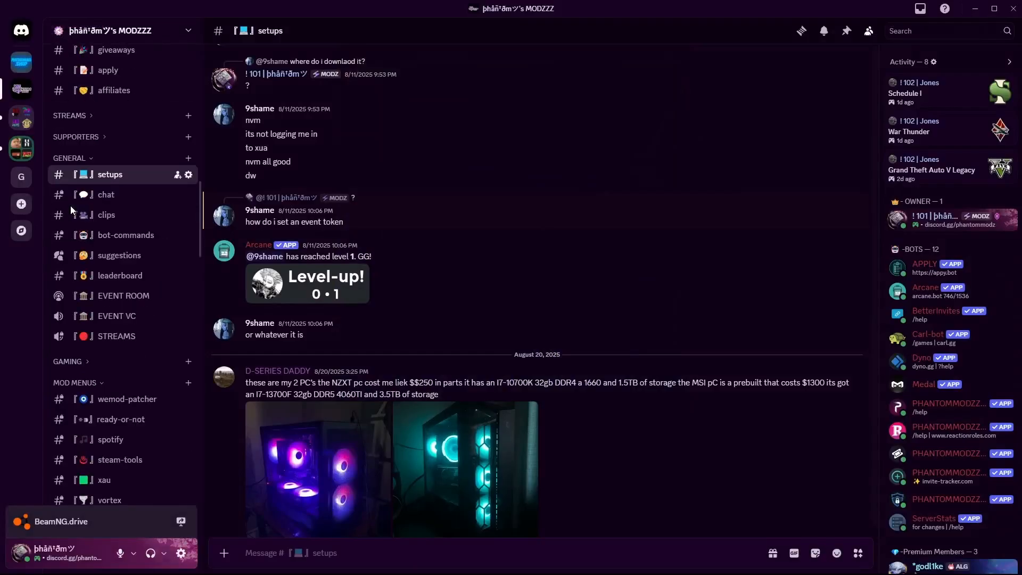
click(105, 194)
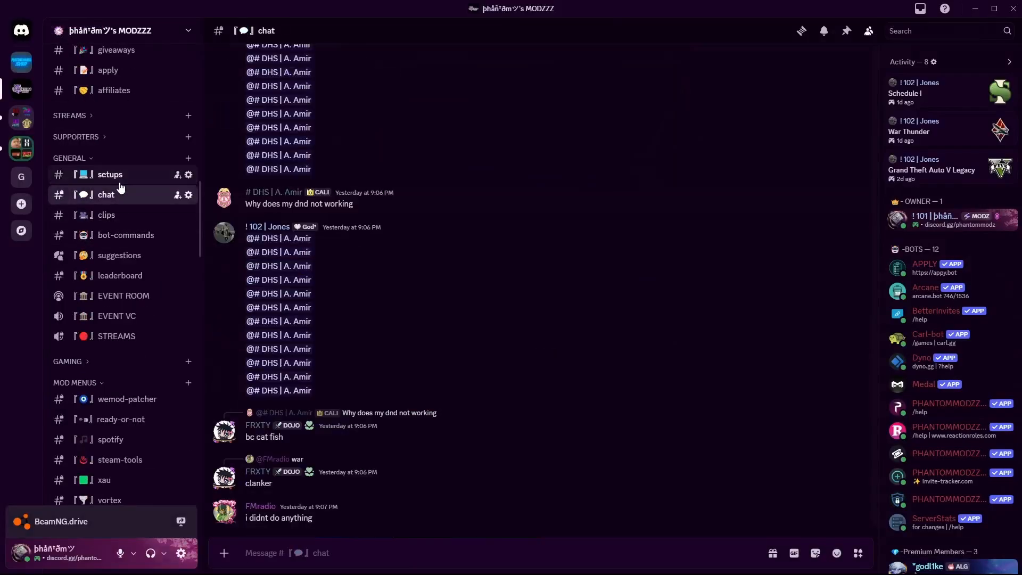